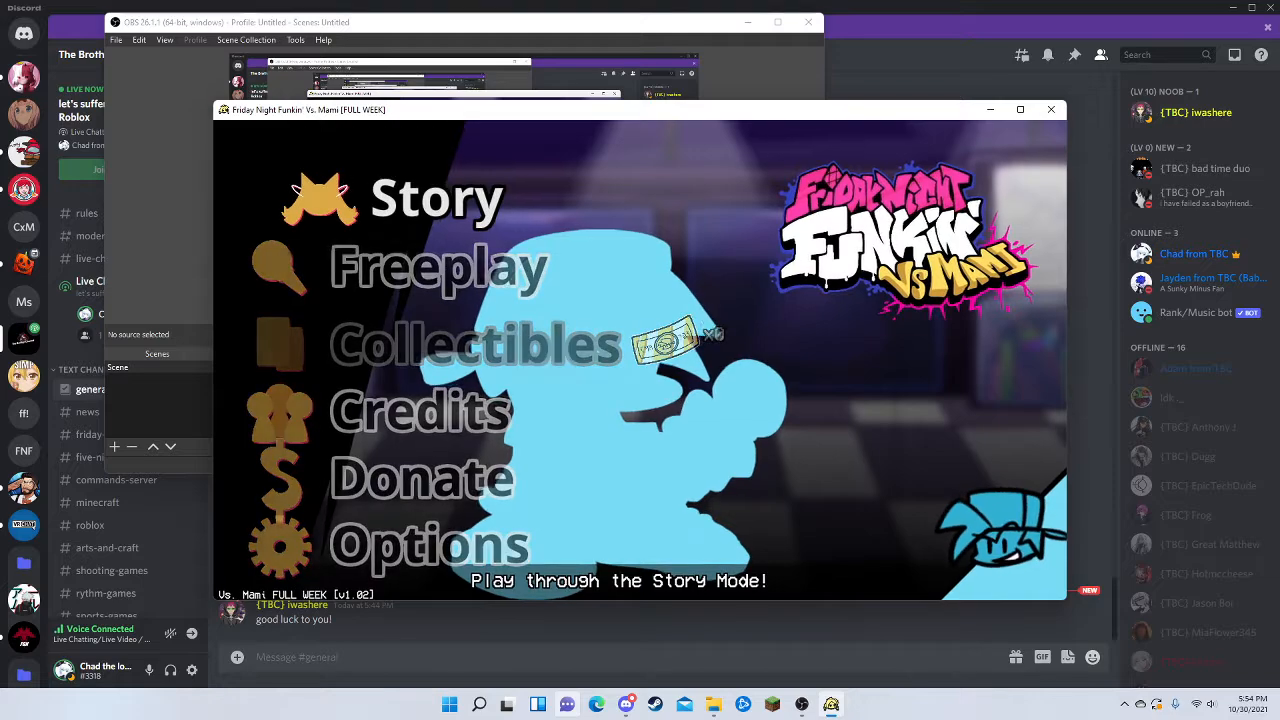
Click in the Vs. Mami window while the Connect chart editor's Song tab is shown.
left_click(435, 197)
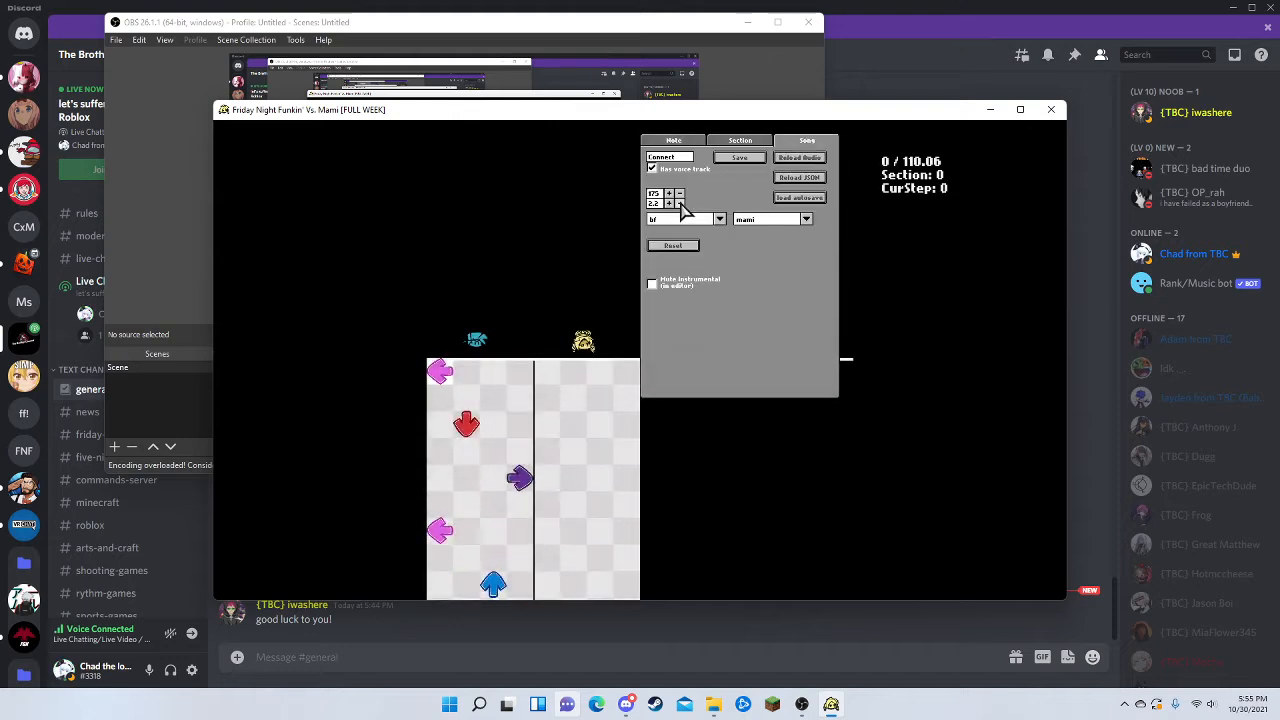
left_click(680, 204)
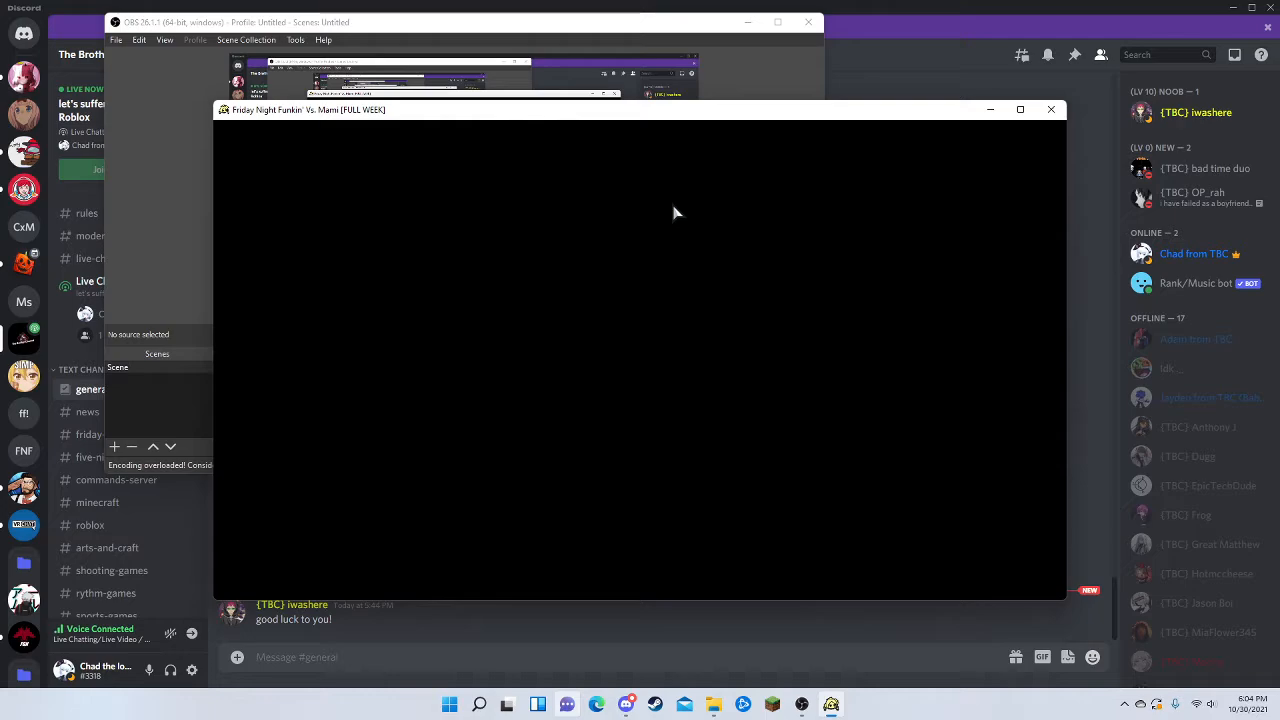
Close the Vs. Mami game and scroll through the Downloads file list.
left_click(990, 109)
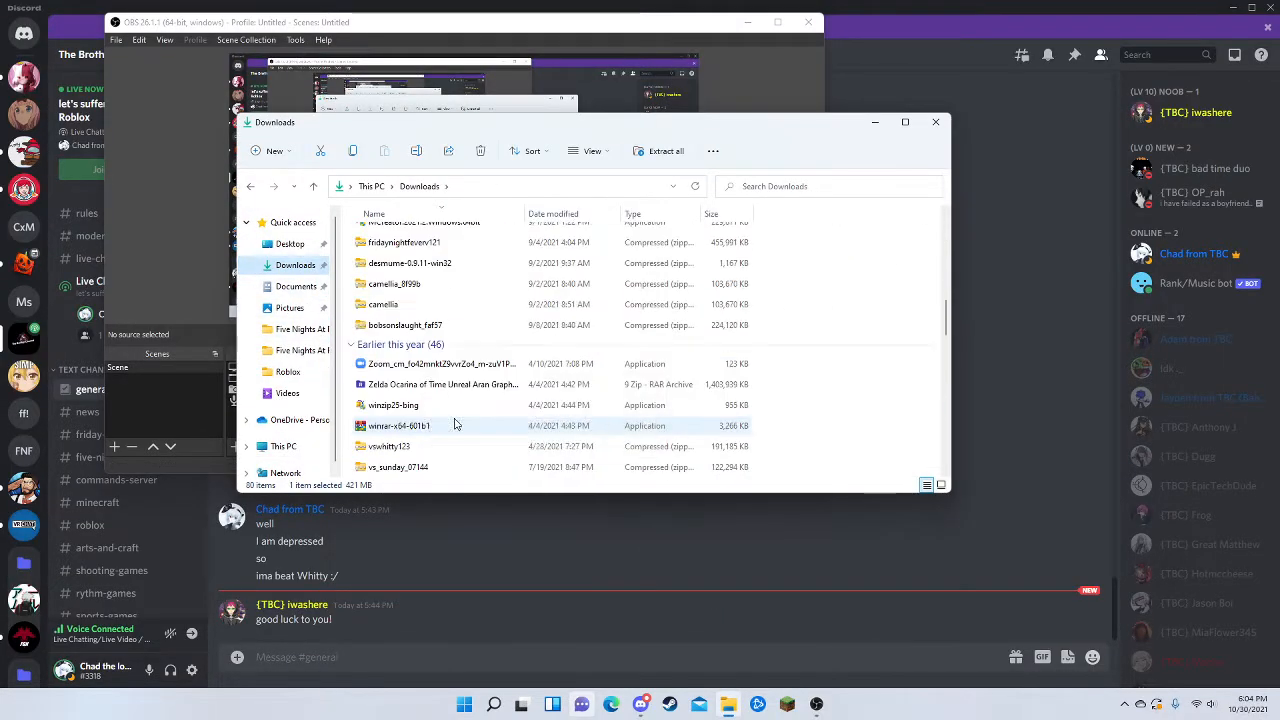
scroll("down", 3)
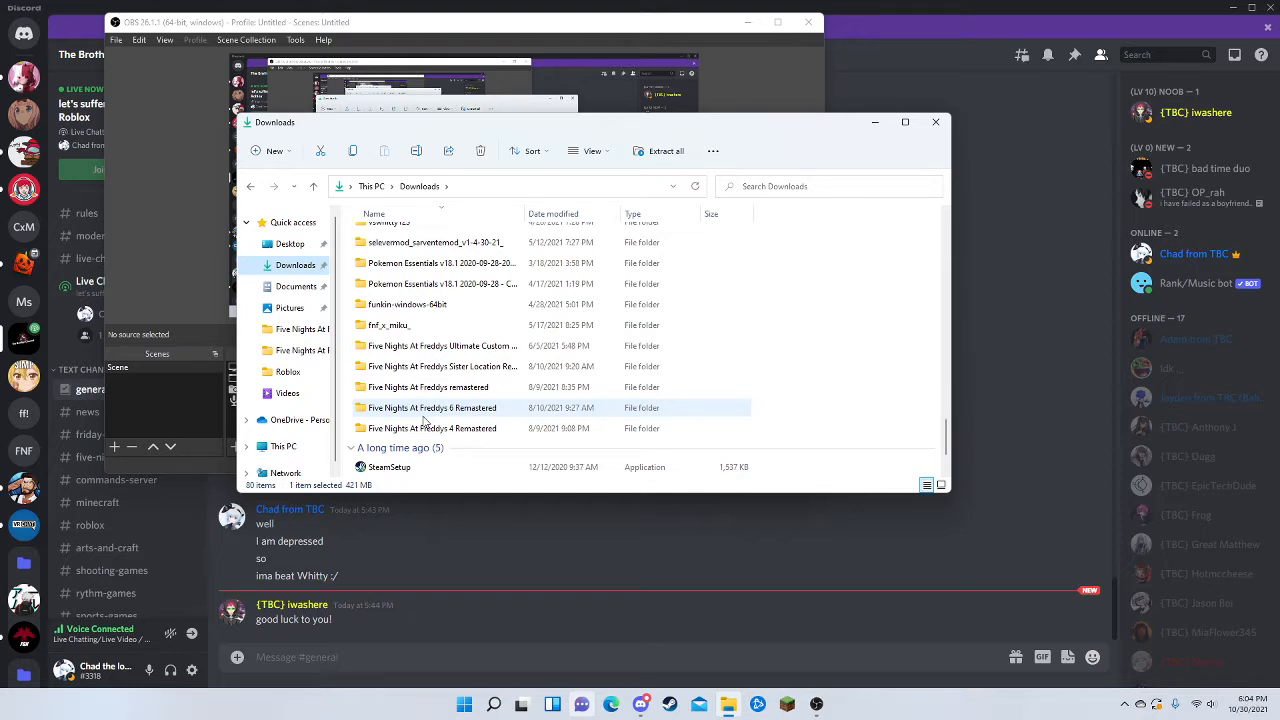
scroll("down", 3)
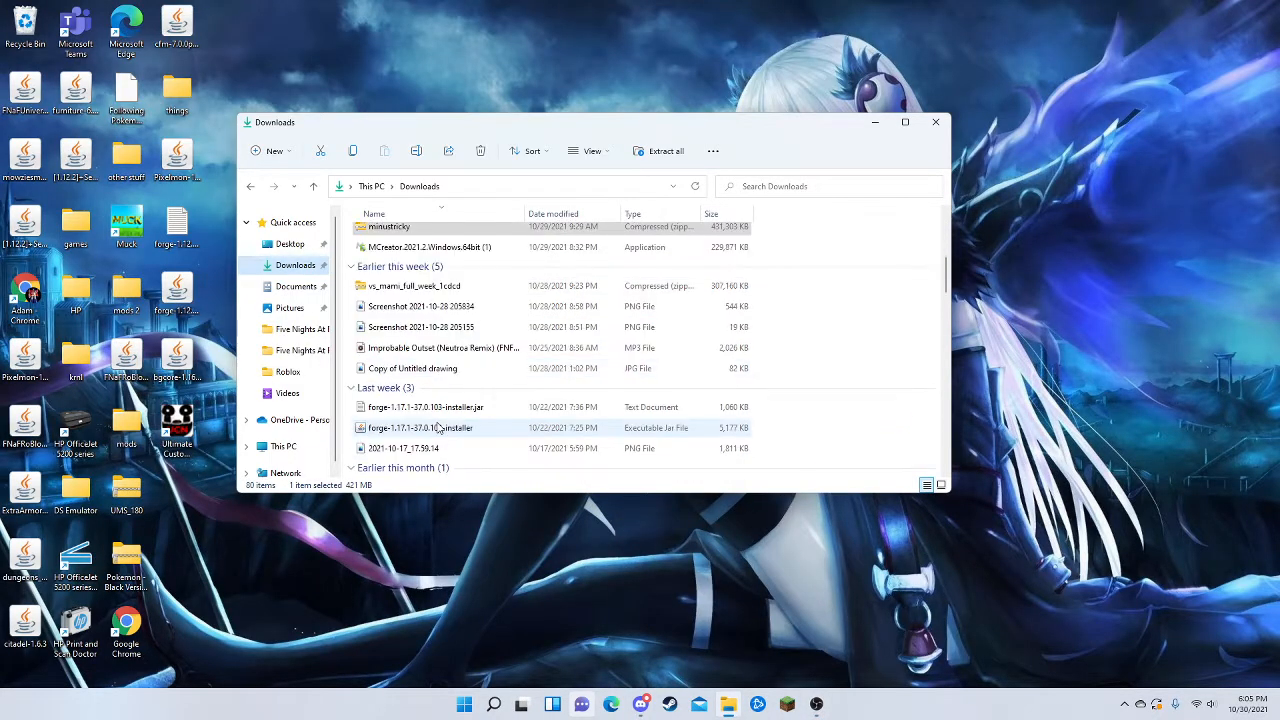
Scroll the Downloads list and select the selevermod zip file.
scroll("down", 3)
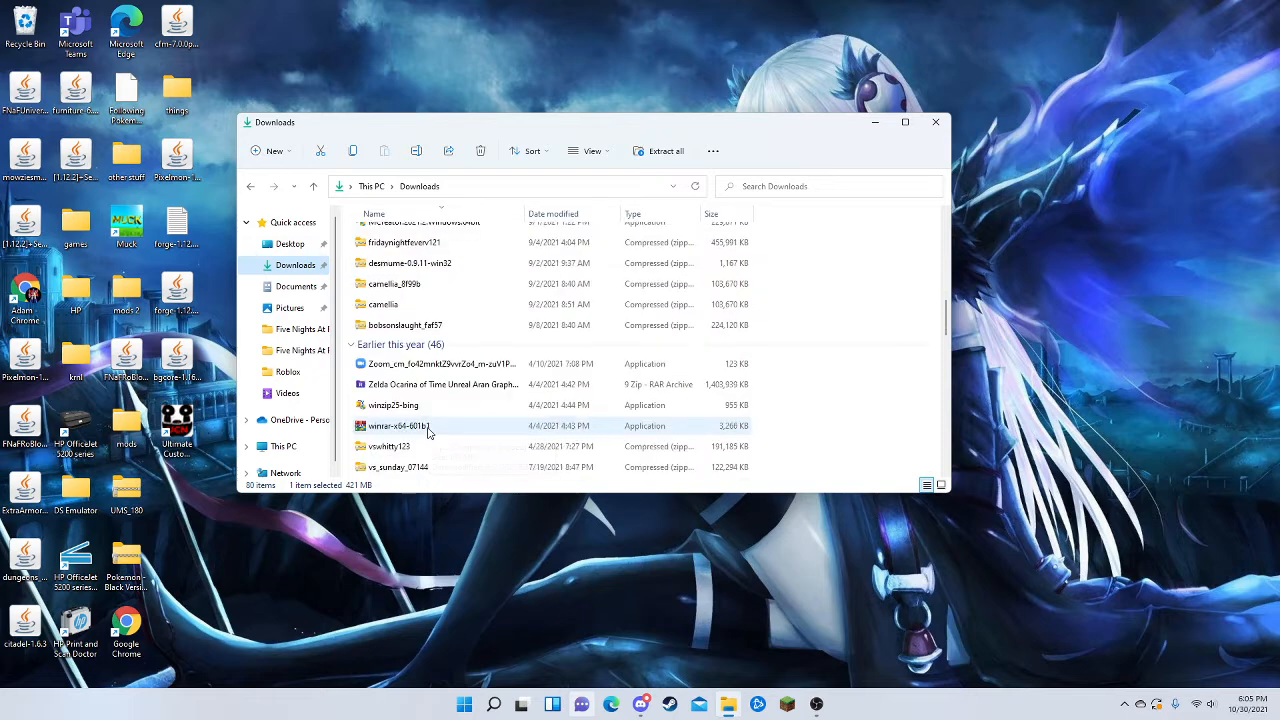
scroll("down", 3)
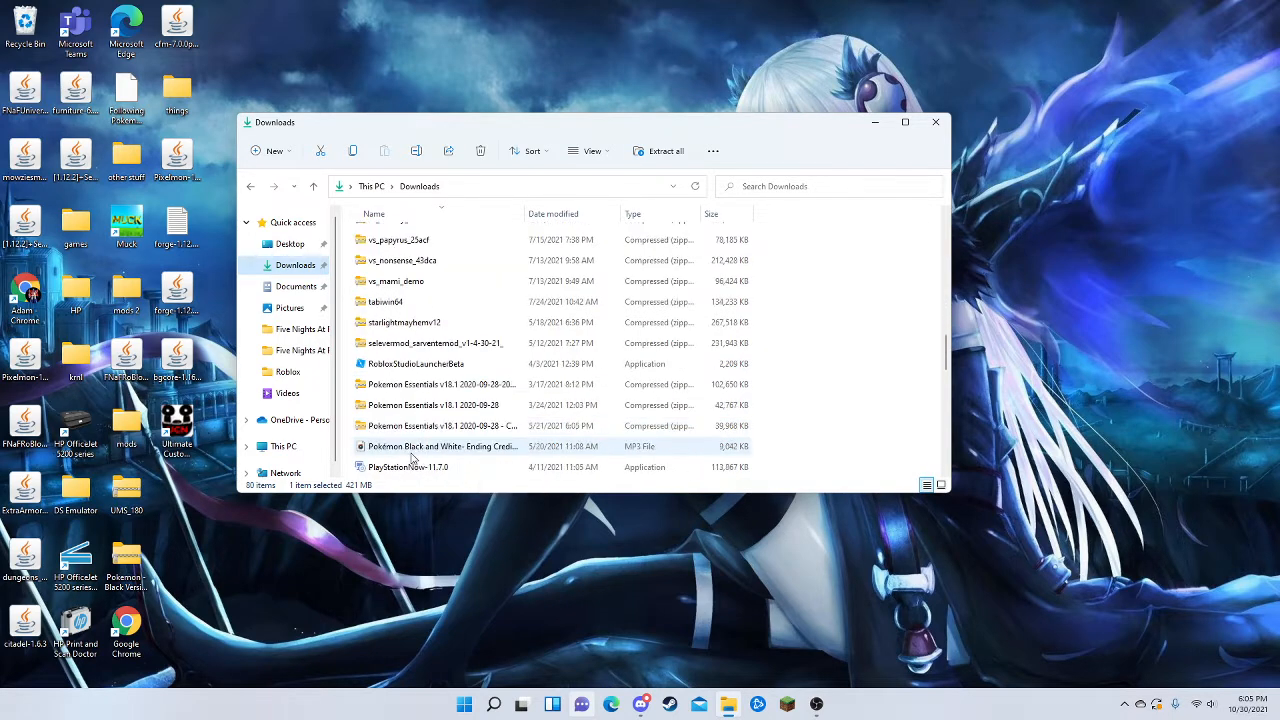
left_click(440, 425)
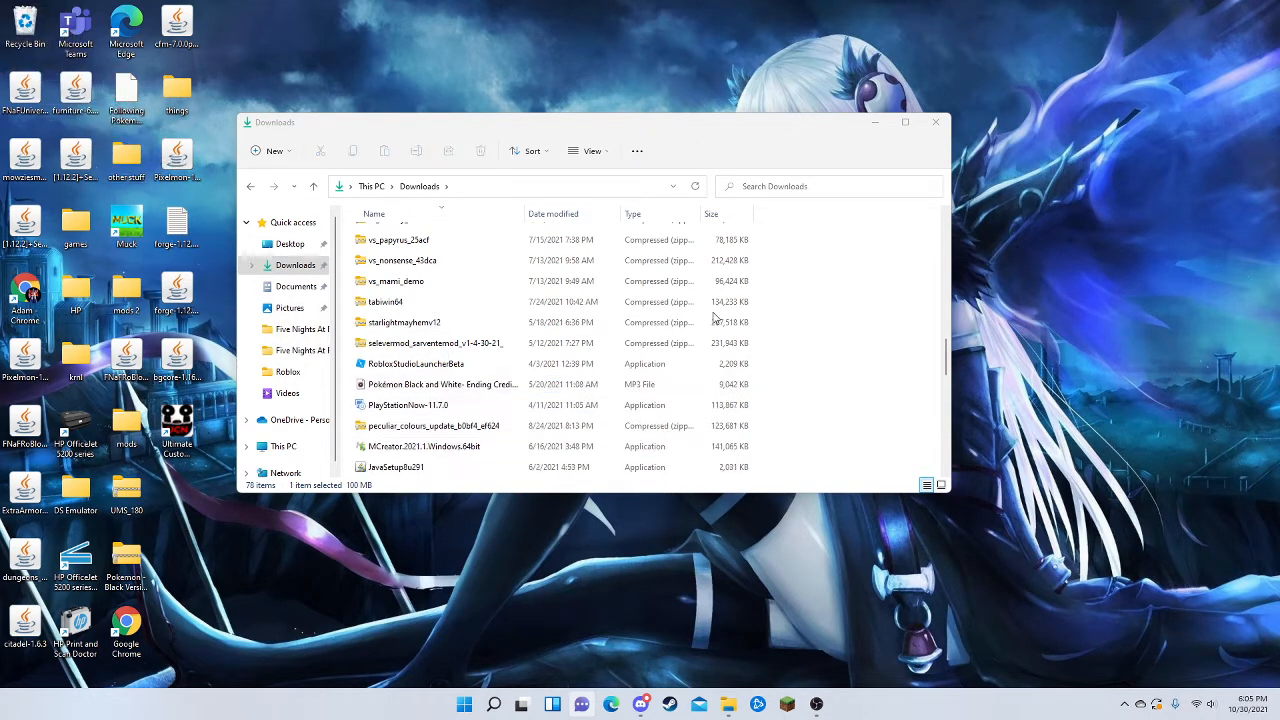
scroll("down", 3)
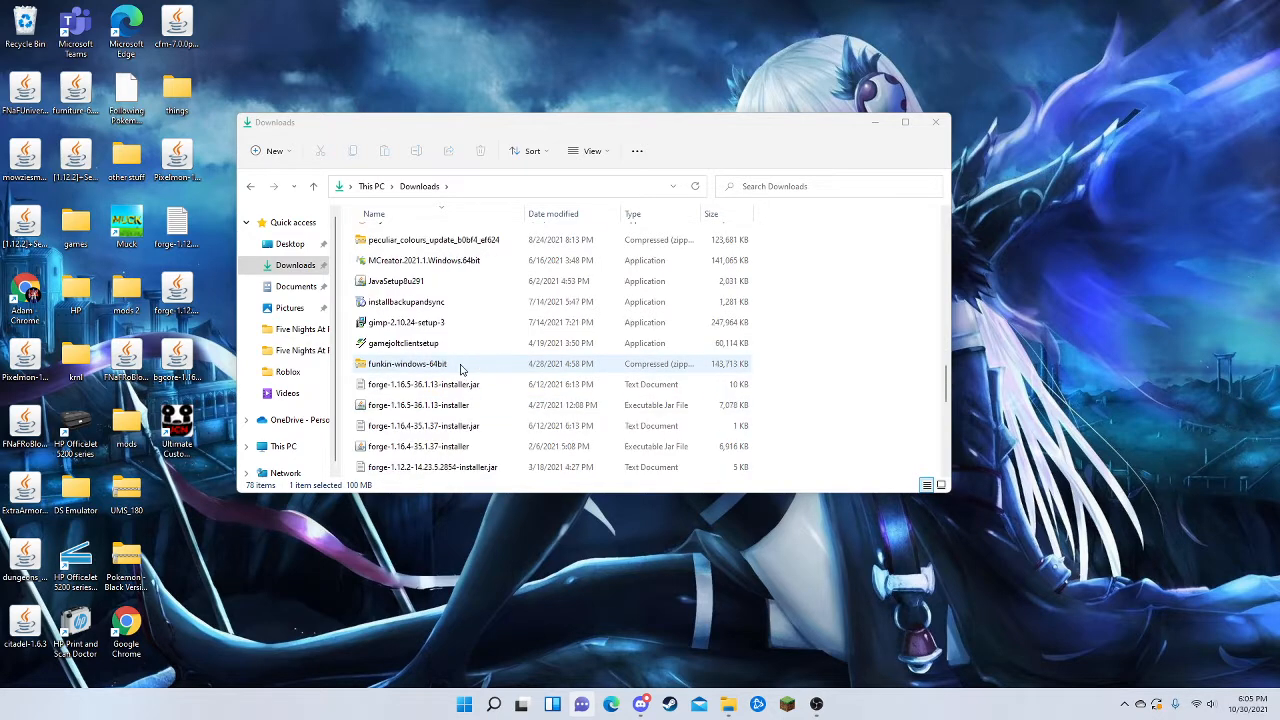
scroll("down", 3)
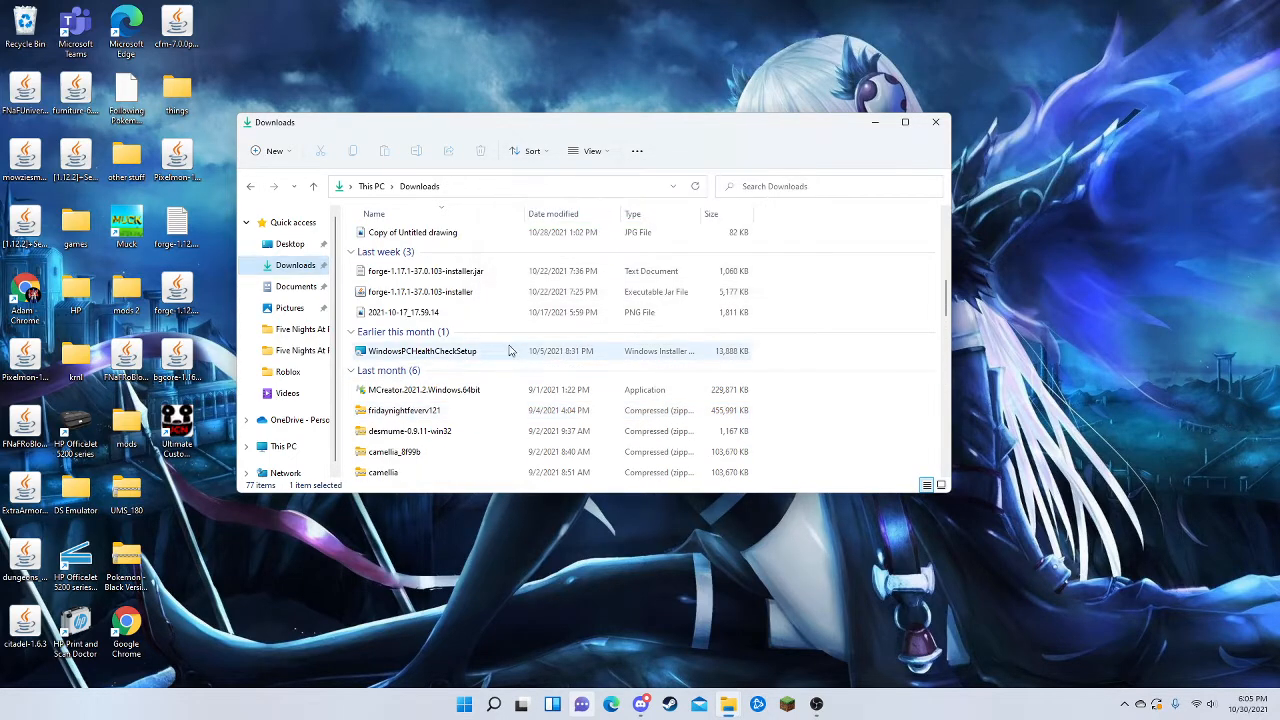
scroll("down", 3)
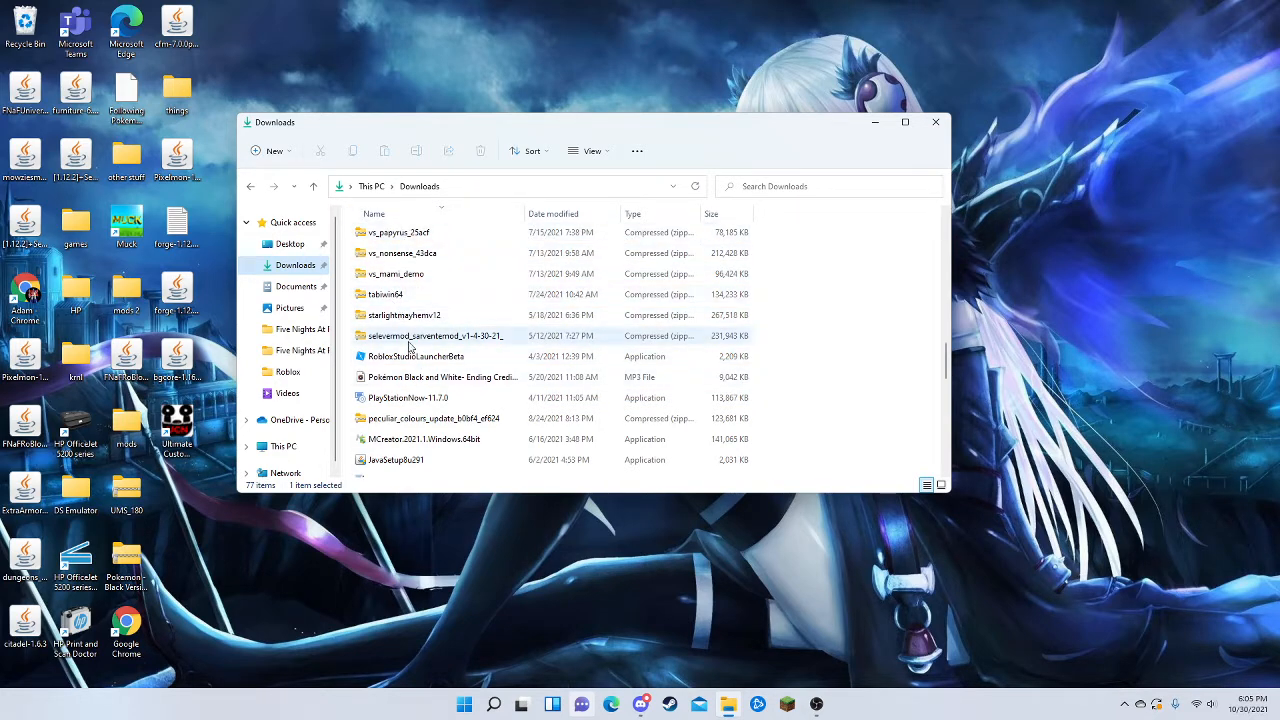
Extract all of the Selever mod zip into Downloads, replacing same-named files.
double_click(435, 335)
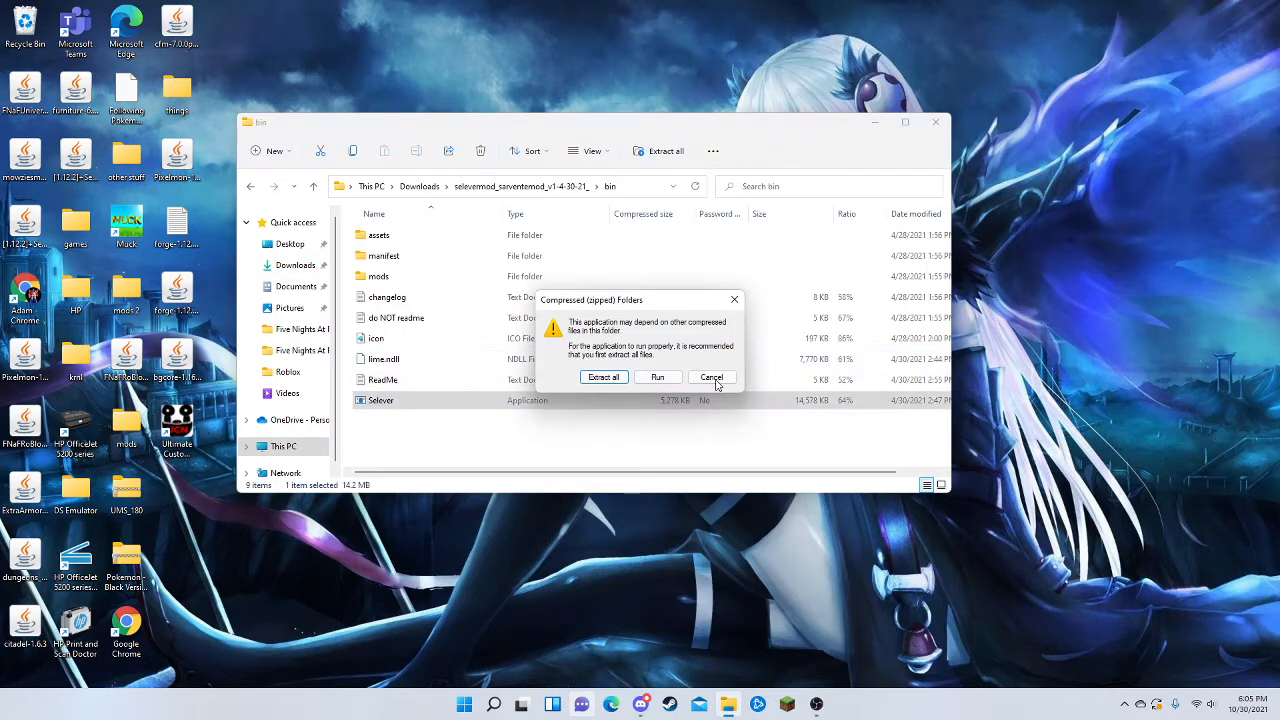
left_click(603, 377)
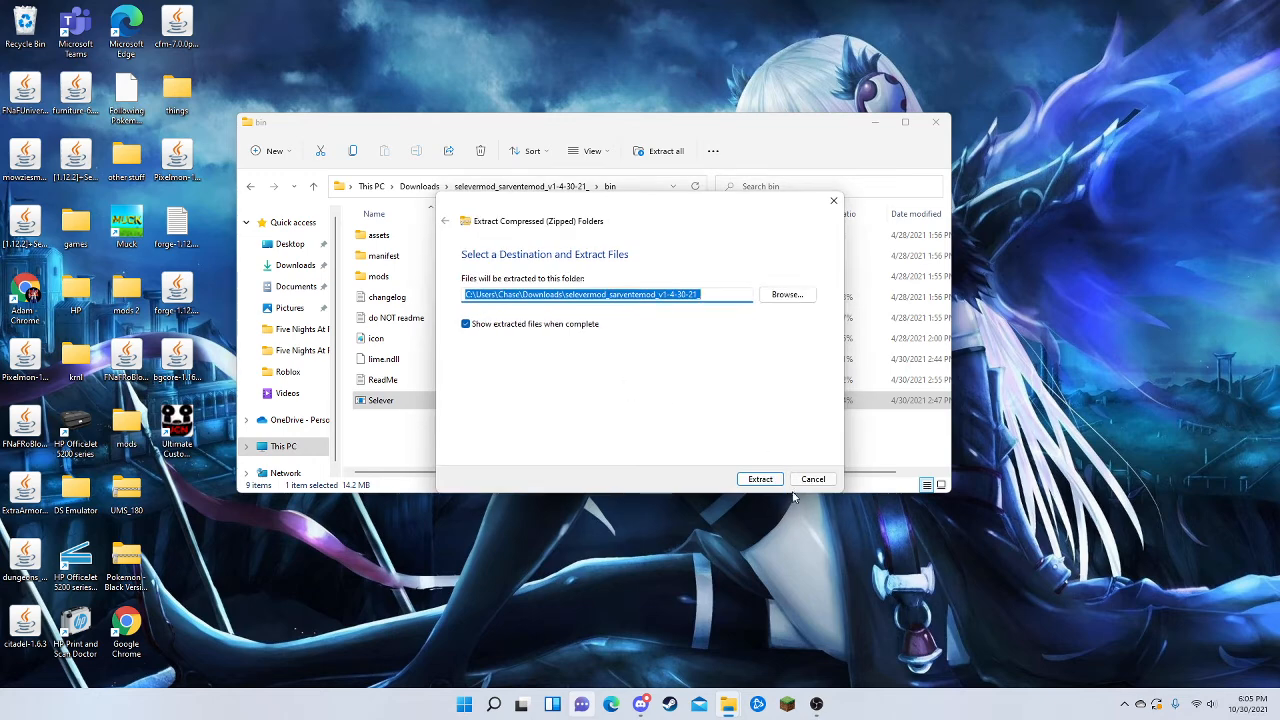
left_click(759, 479)
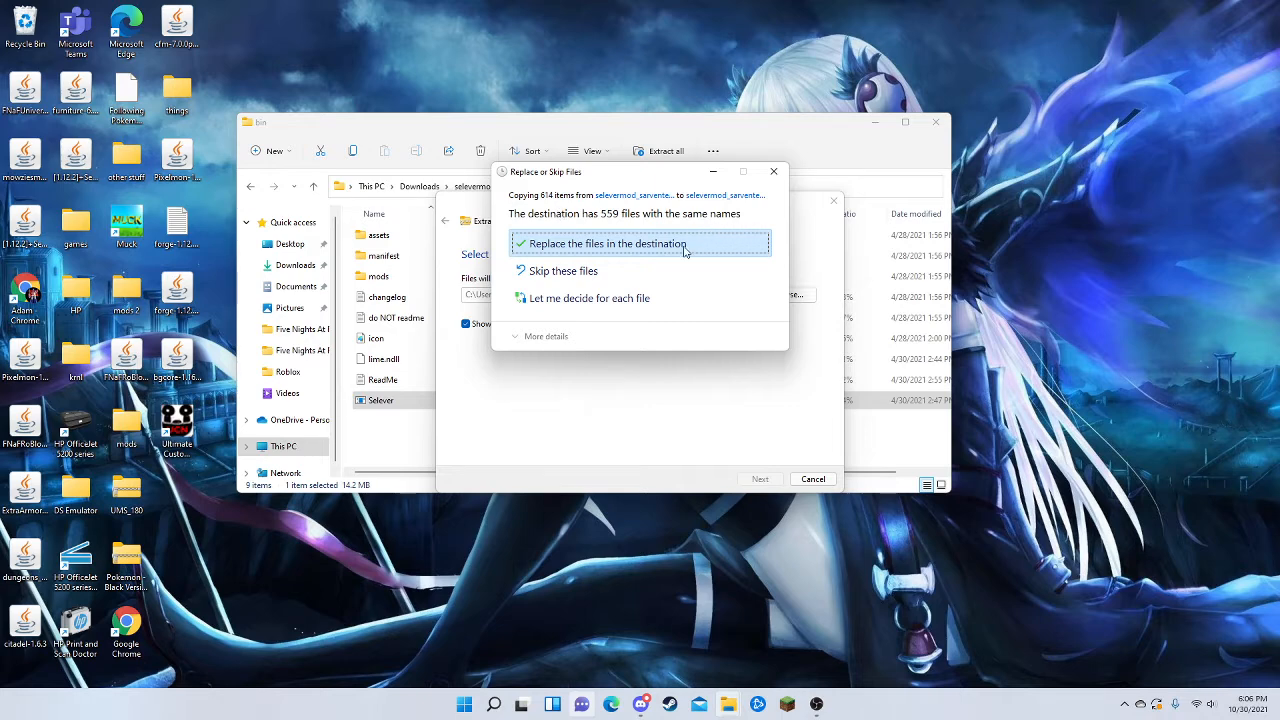
left_click(604, 243)
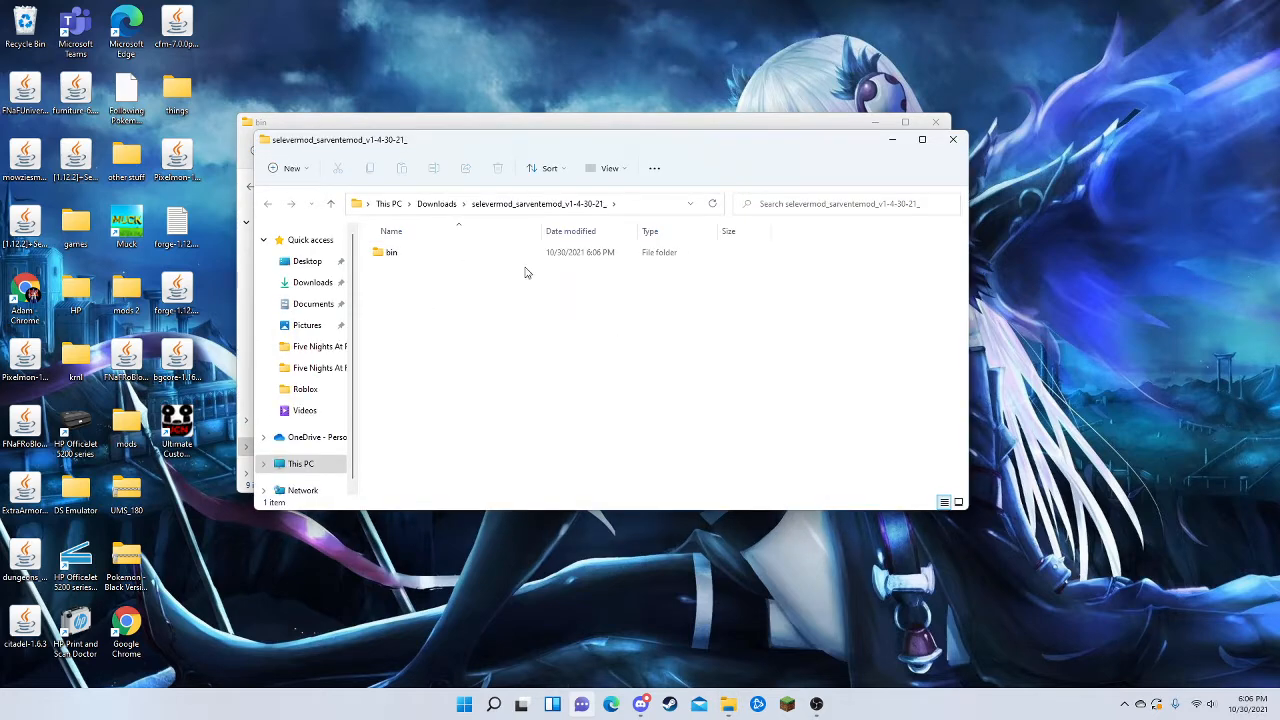
double_click(391, 251)
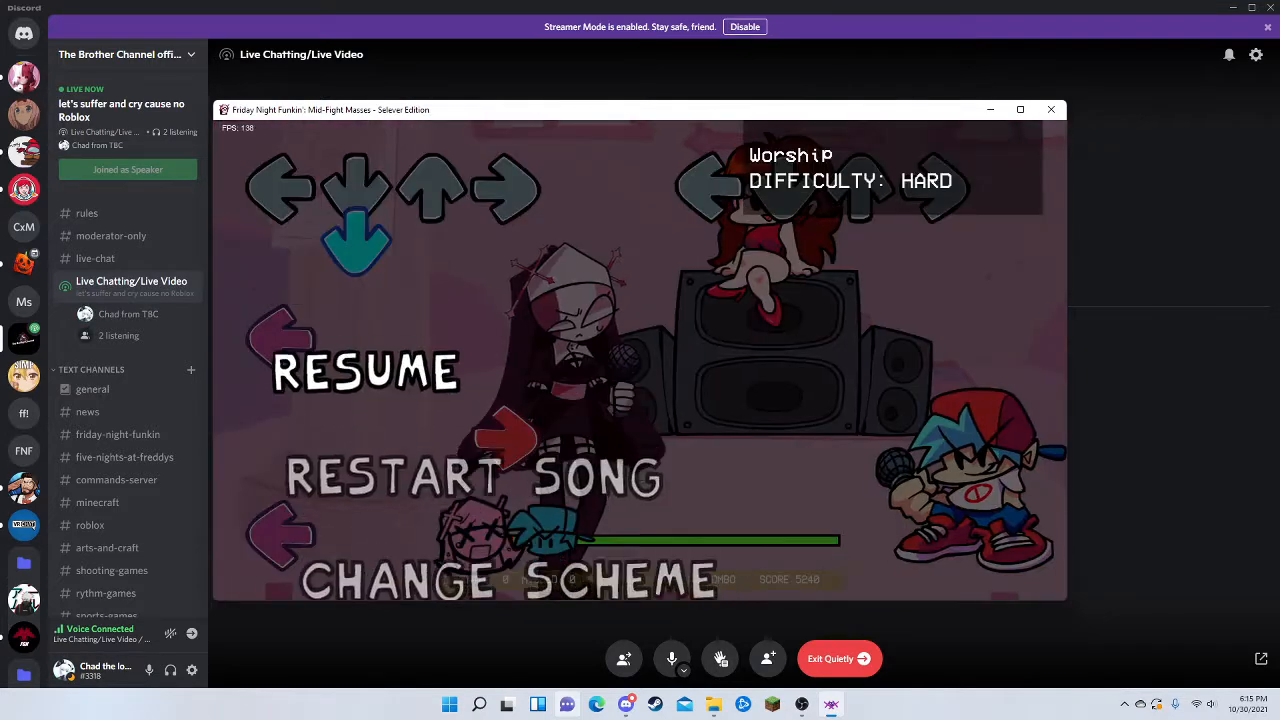
Click in the Mid-Fight Masses window while playing Worship on Hard.
left_click(365, 370)
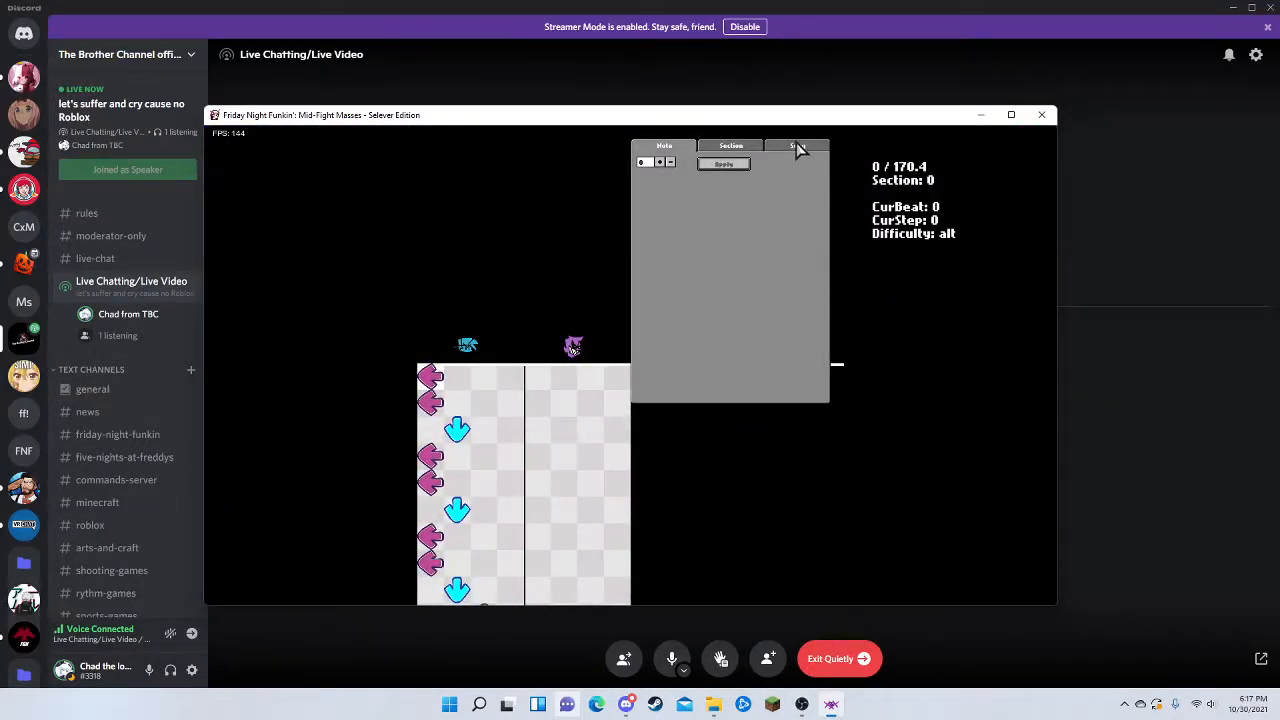
Click in the Mid-Fight Masses window while the alt-difficulty chart editor is open.
left_click(798, 146)
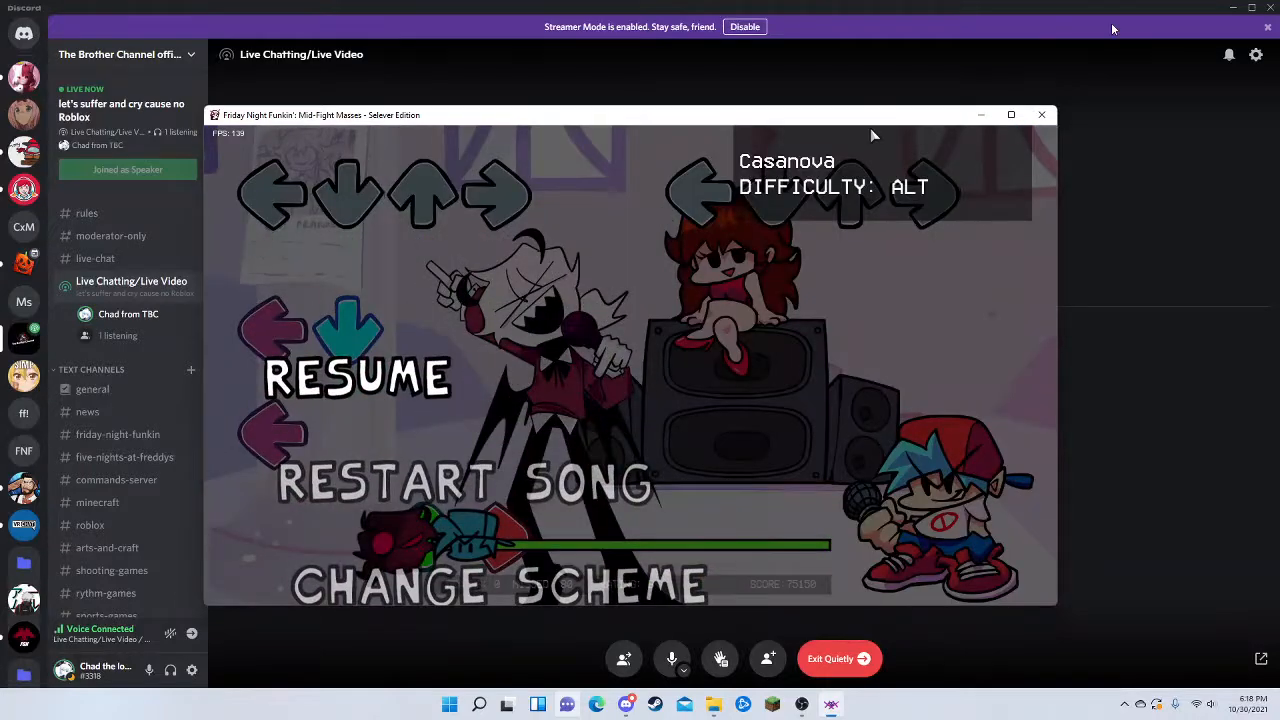
Show the Downloads folder in File Explorer and select a file in the list.
left_click(1041, 114)
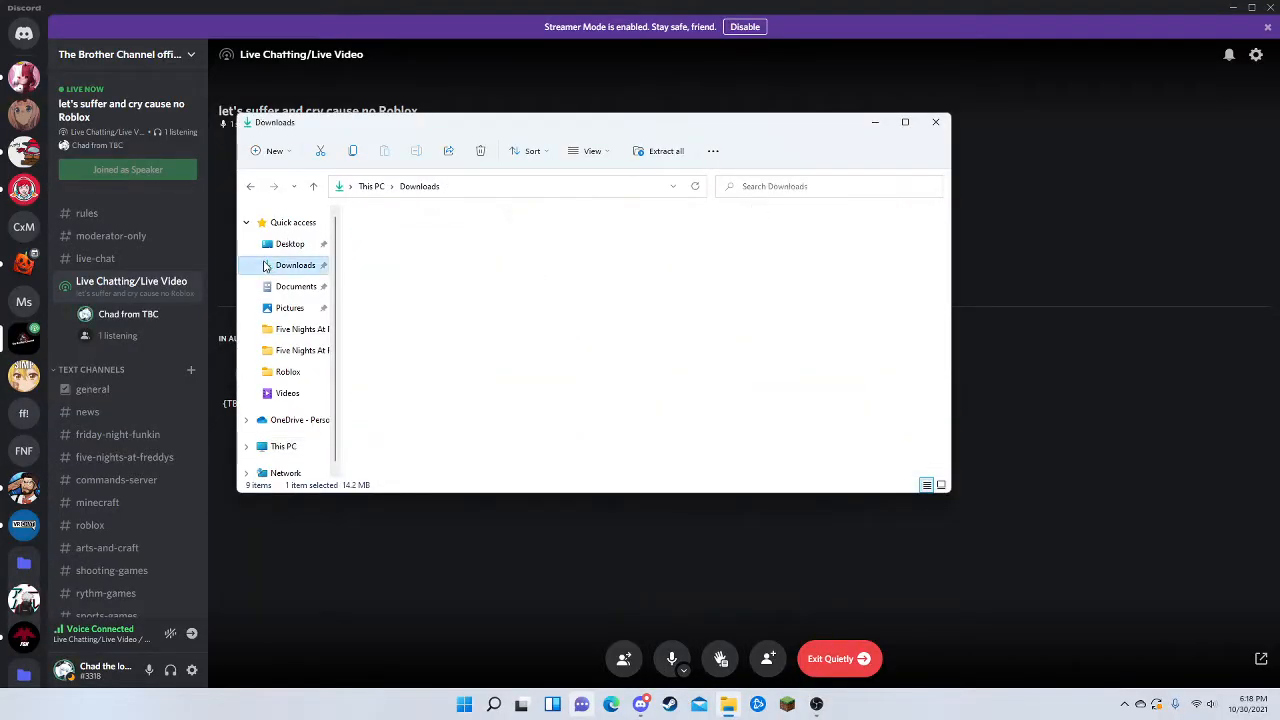
left_click(295, 265)
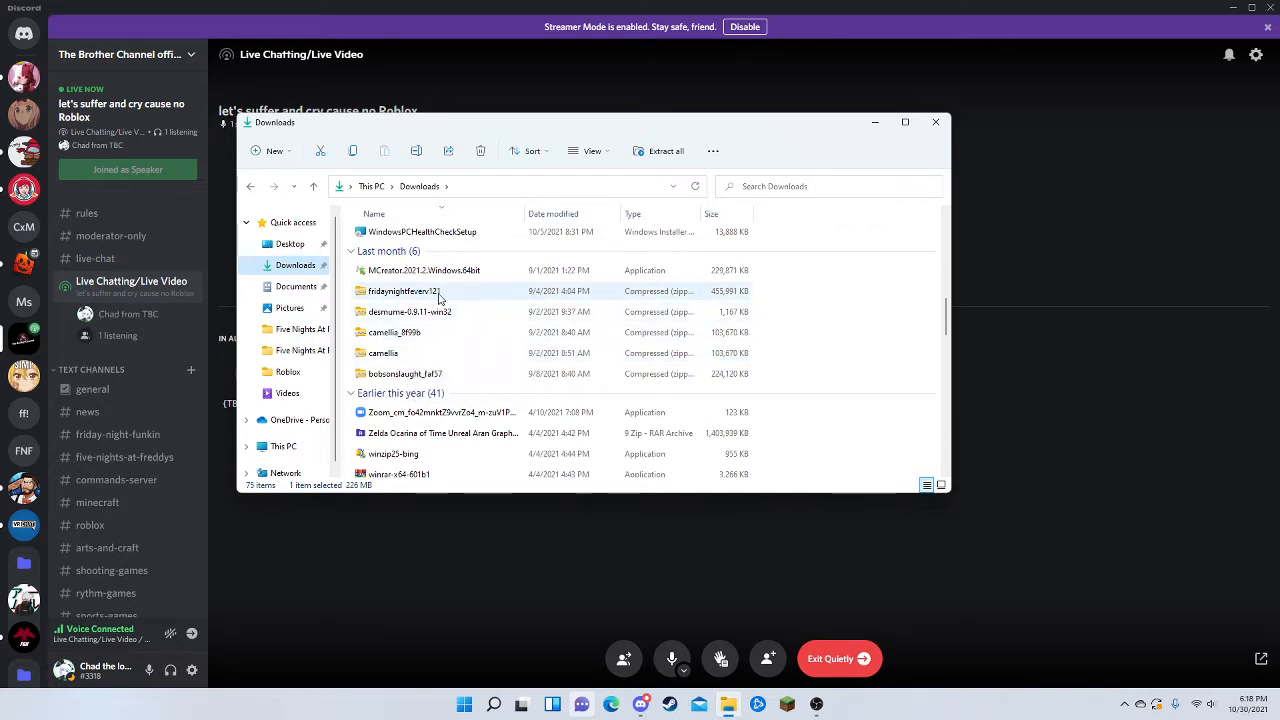
scroll("down", 3)
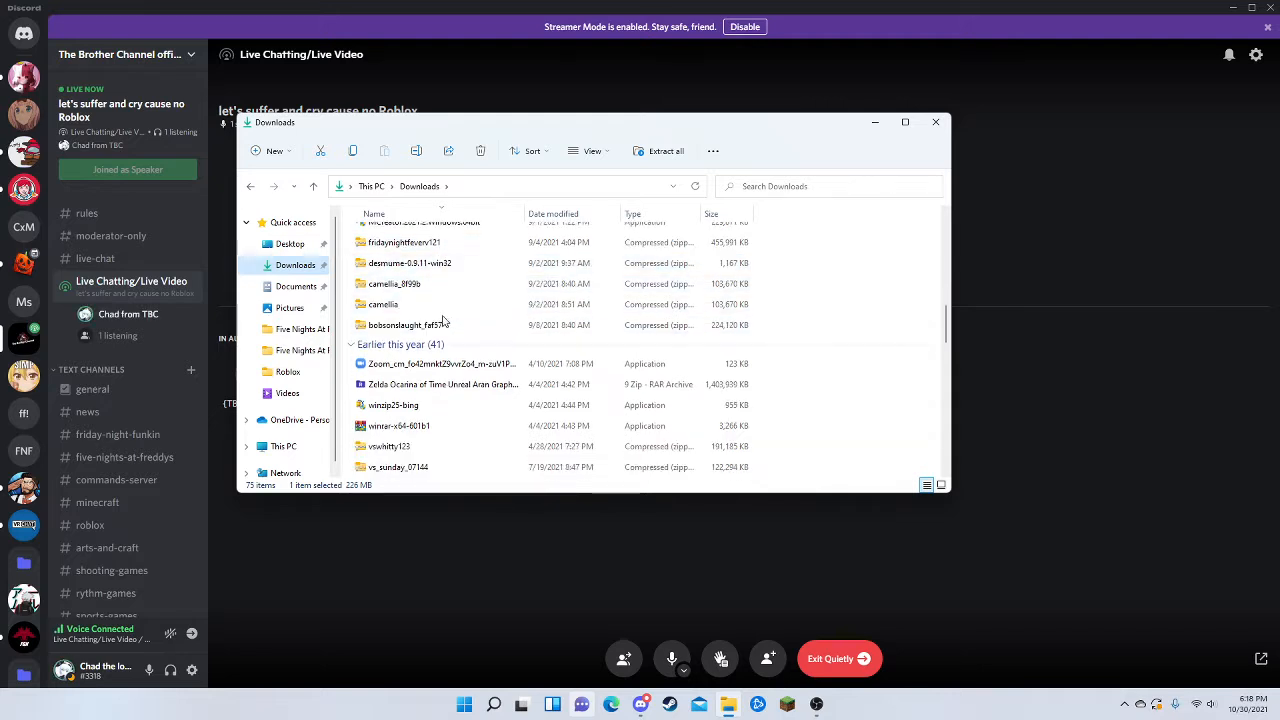
scroll("down", 3)
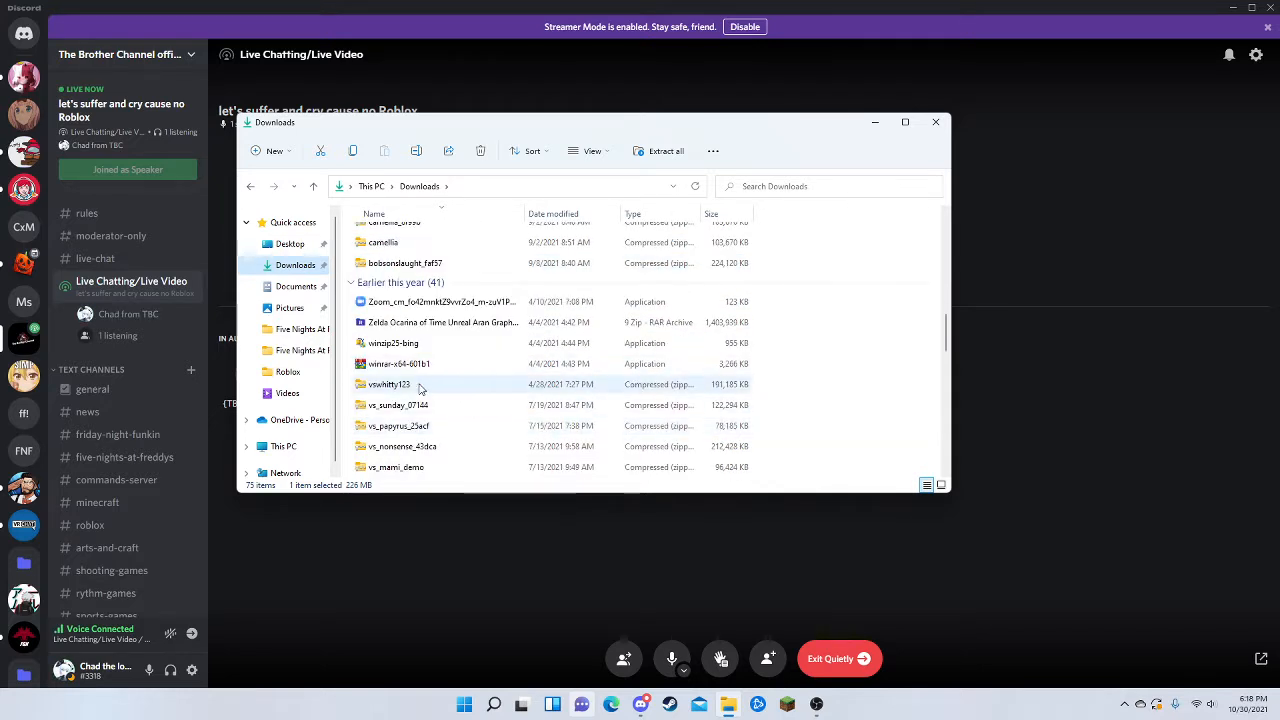
left_click(399, 425)
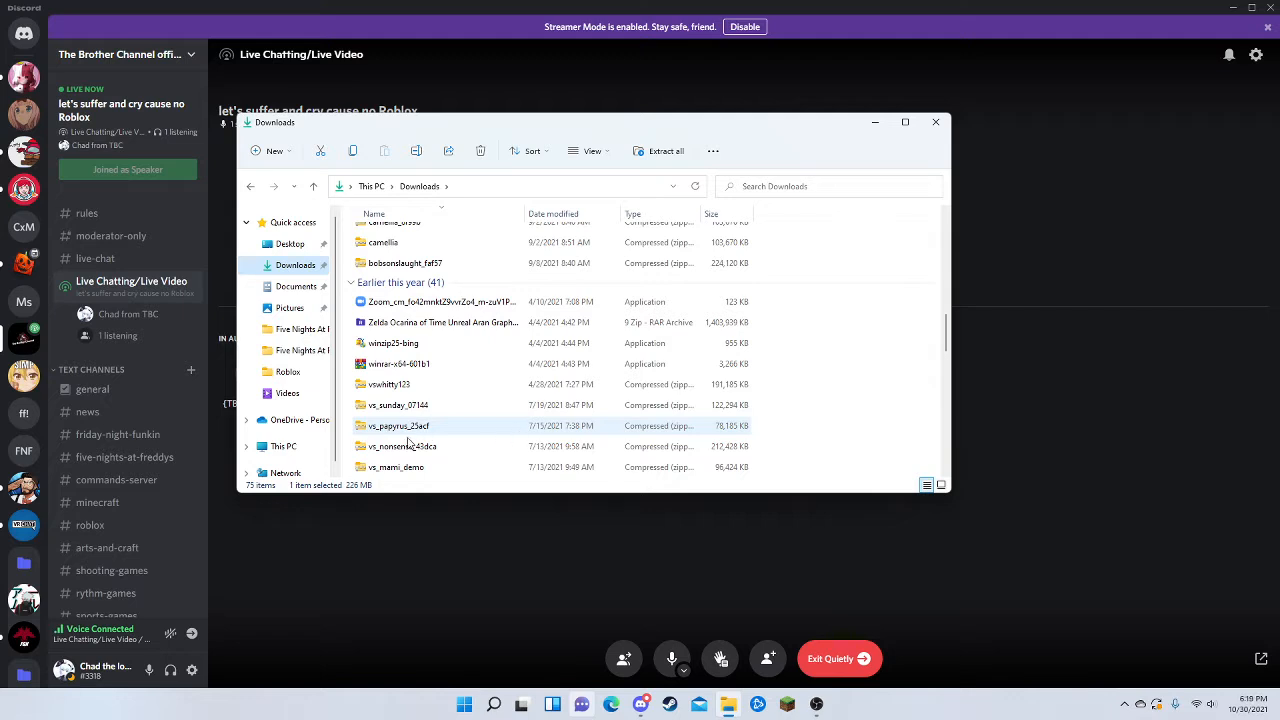
Scroll down through the Downloads archives and folders toward bobsonslaught_faf57.
scroll("down", 3)
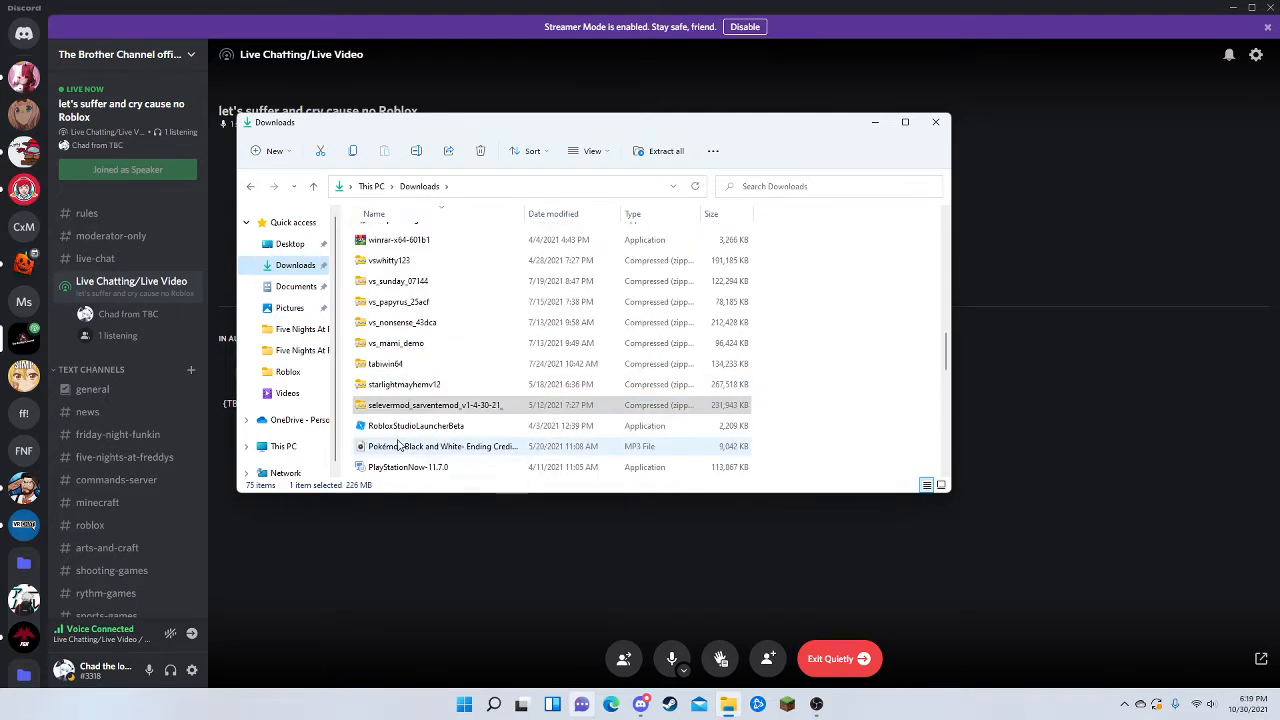
scroll("down", 3)
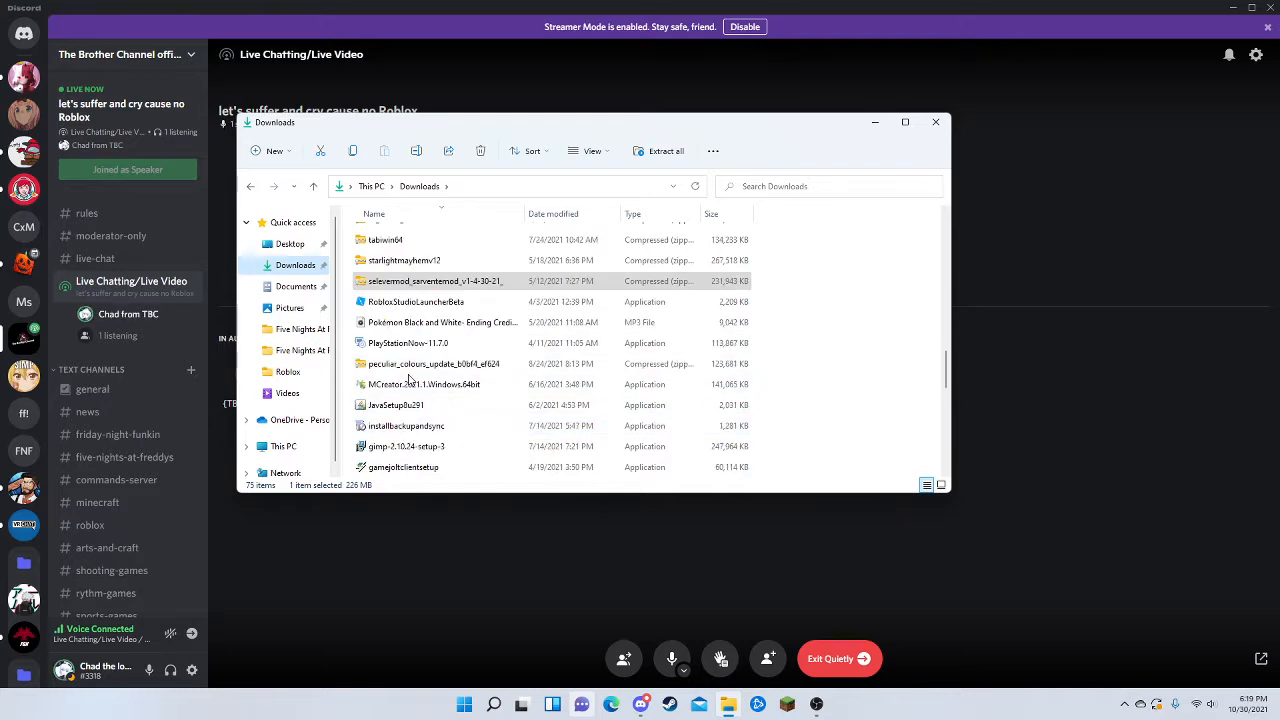
scroll("down", 3)
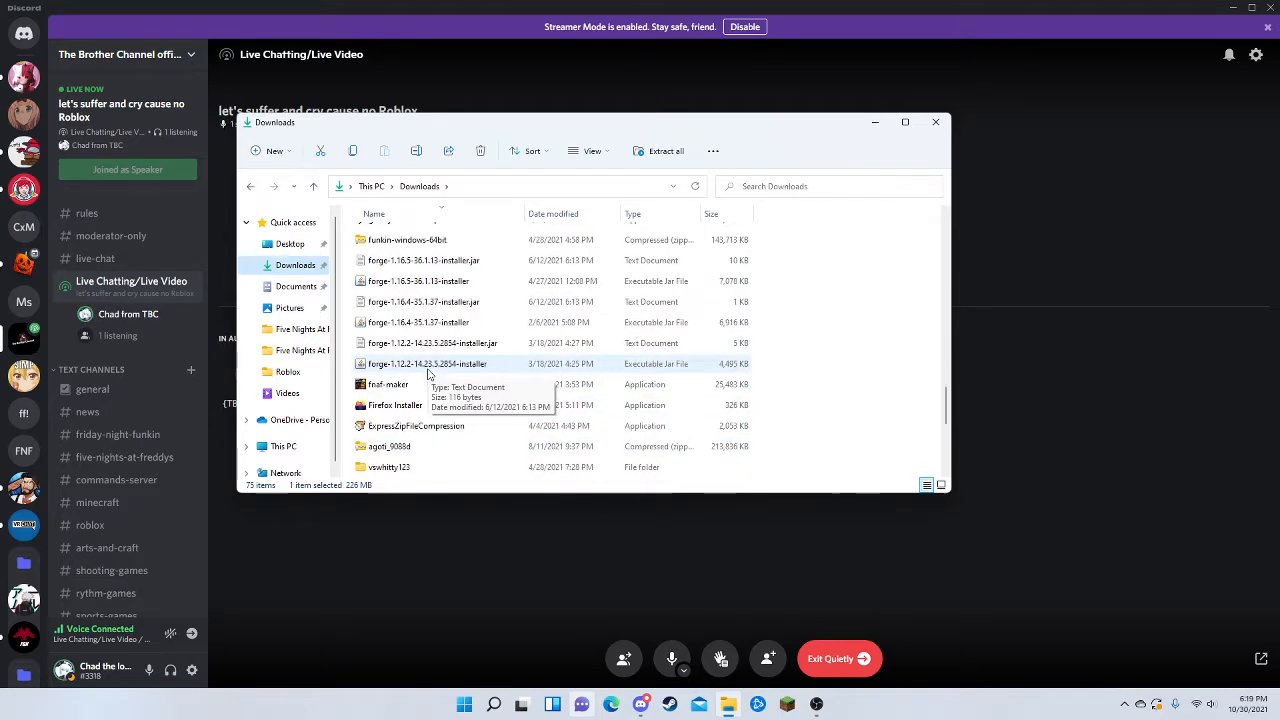
scroll("down", 3)
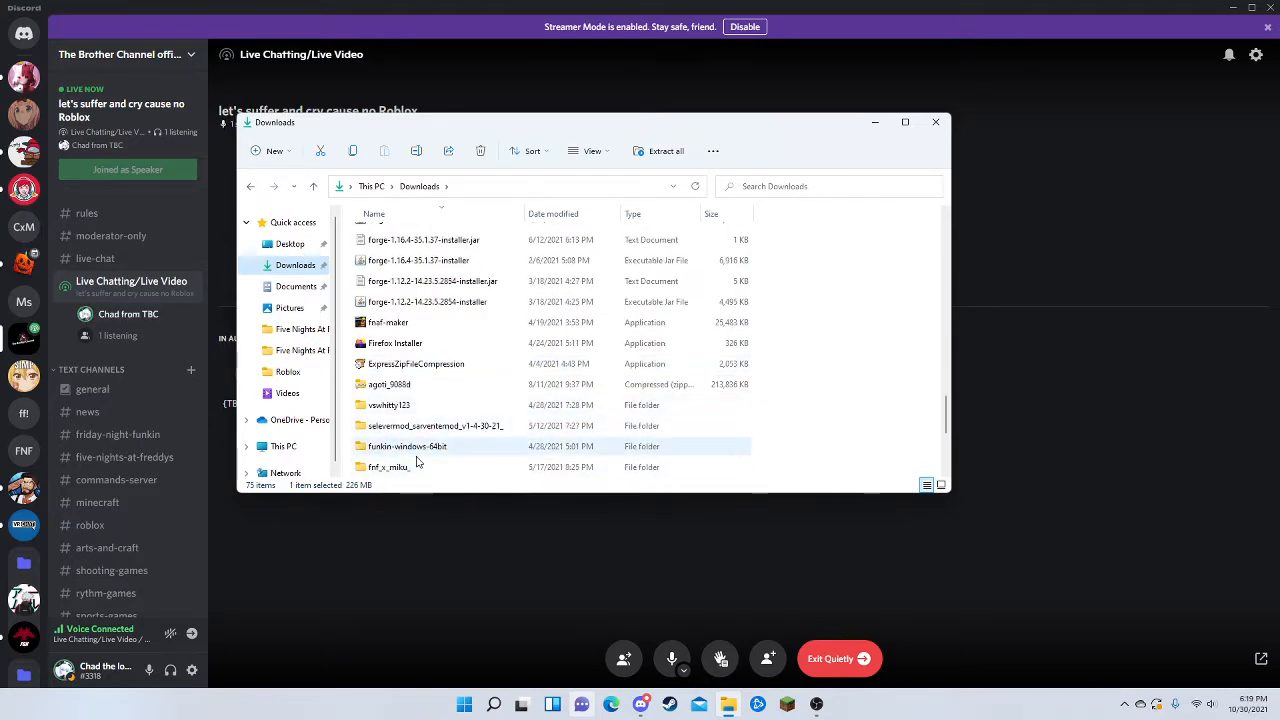
scroll("down", 3)
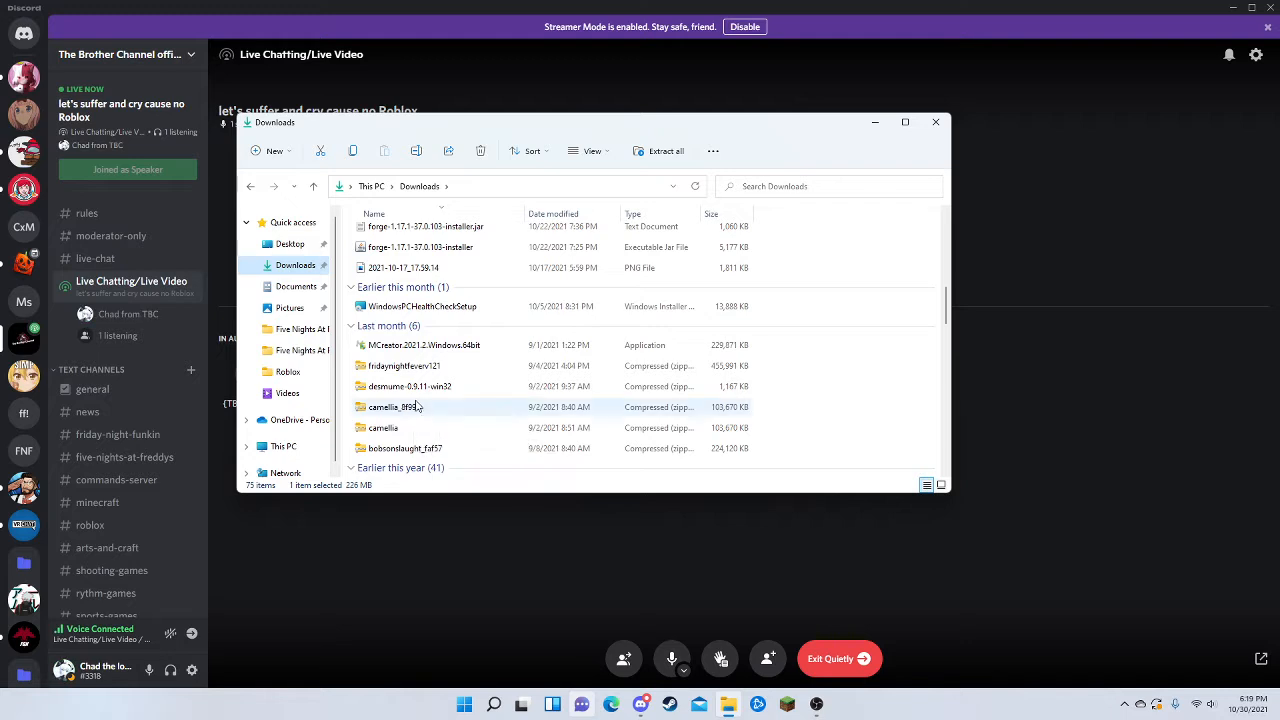
scroll("down", 3)
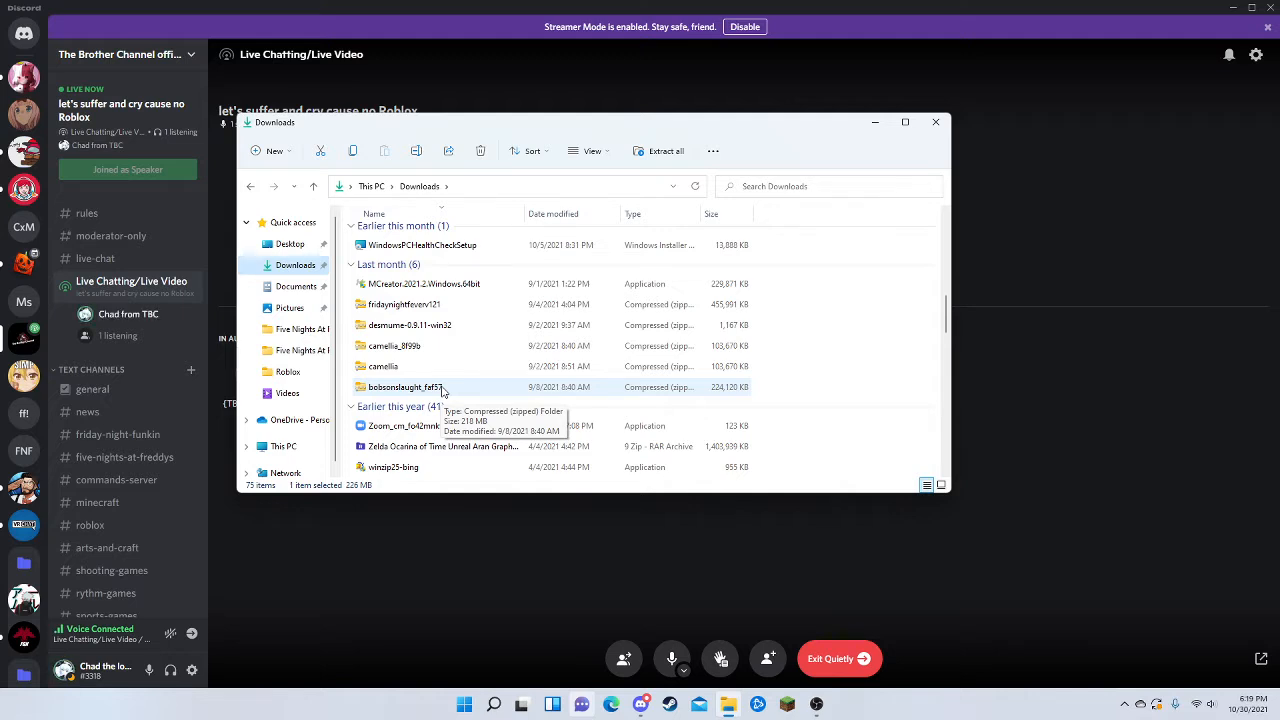
Open bin inside bobsonslaught_faf57 and run Extract all into the suggested folder.
double_click(383, 387)
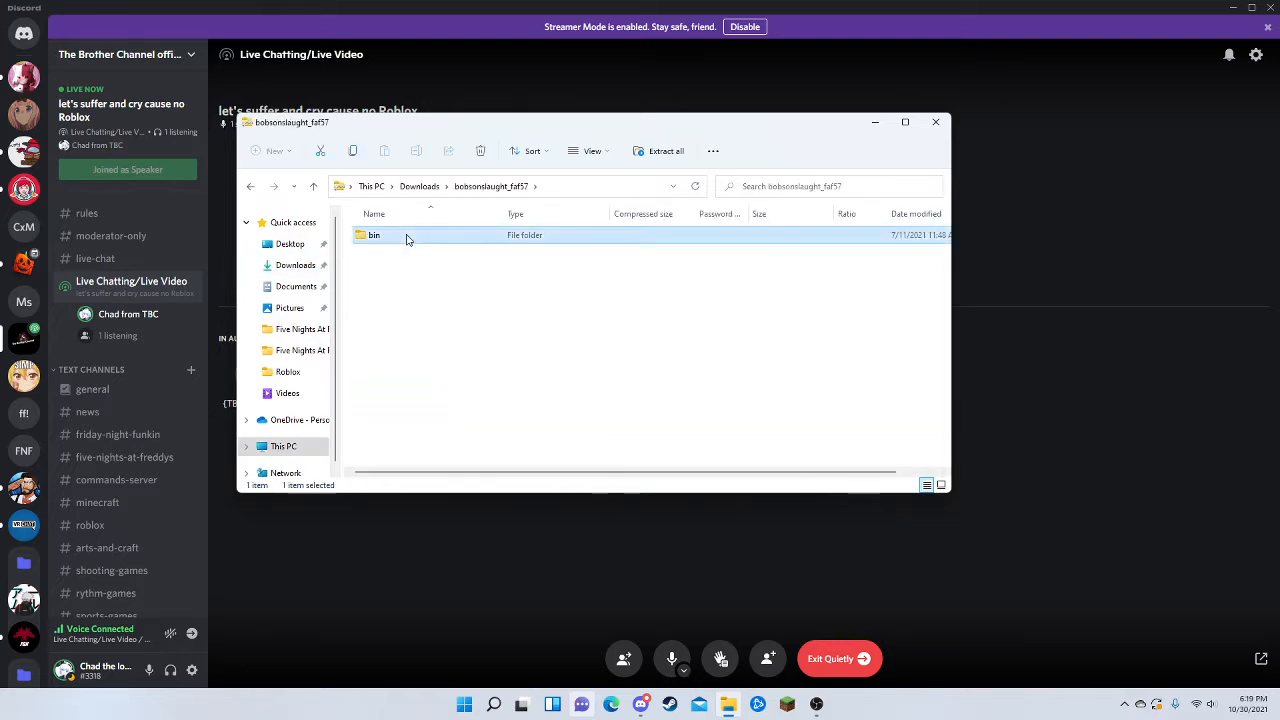
double_click(374, 234)
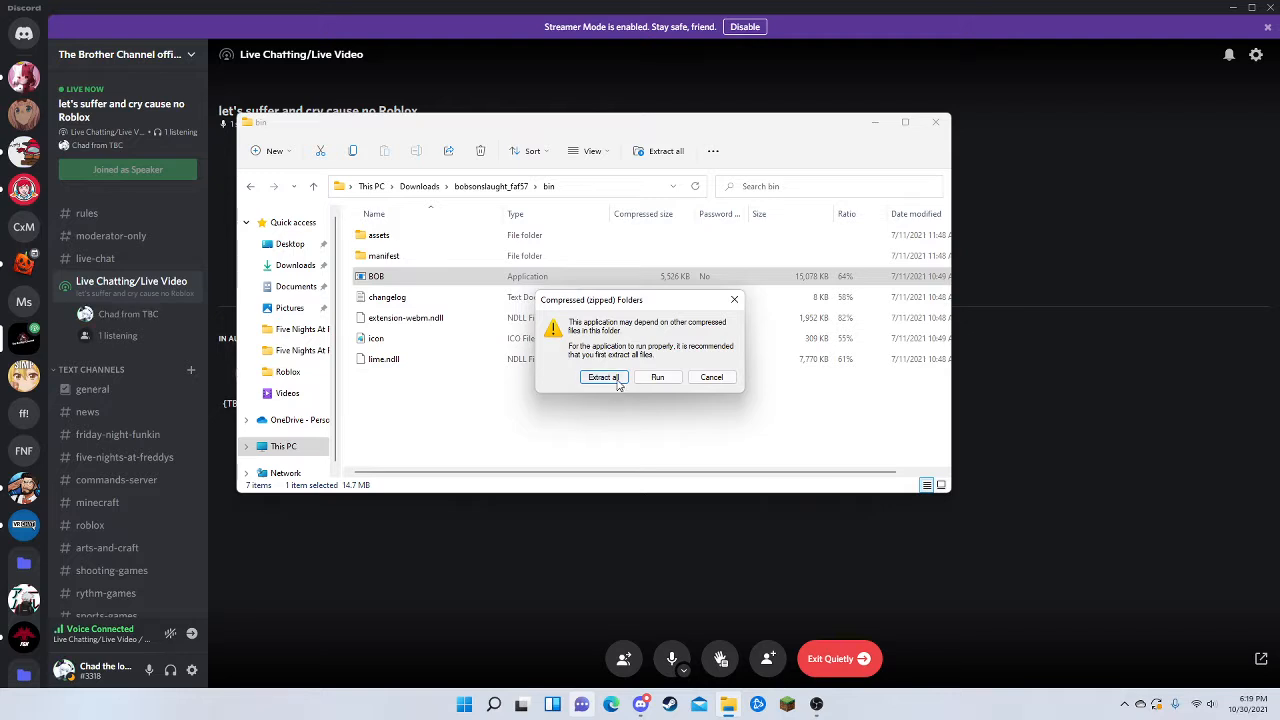
left_click(602, 377)
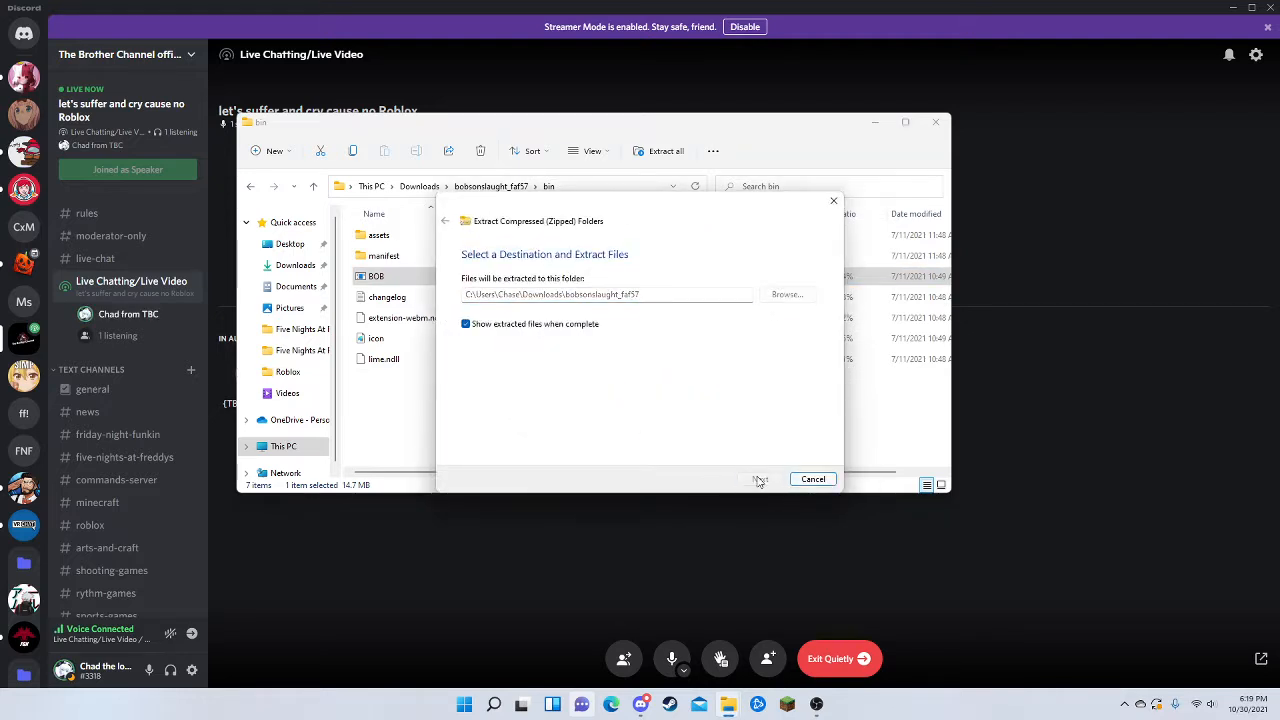
left_click(758, 479)
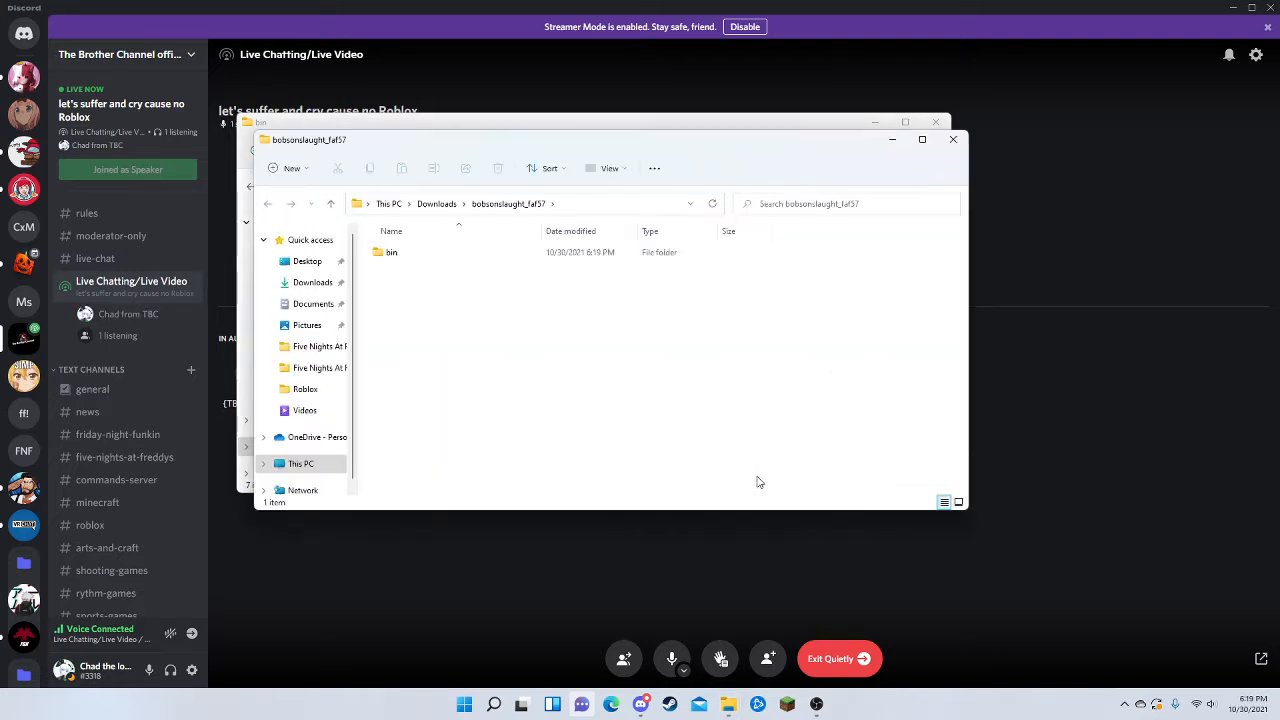
Open the extracted bin folder and launch the BOB application.
left_click(392, 251)
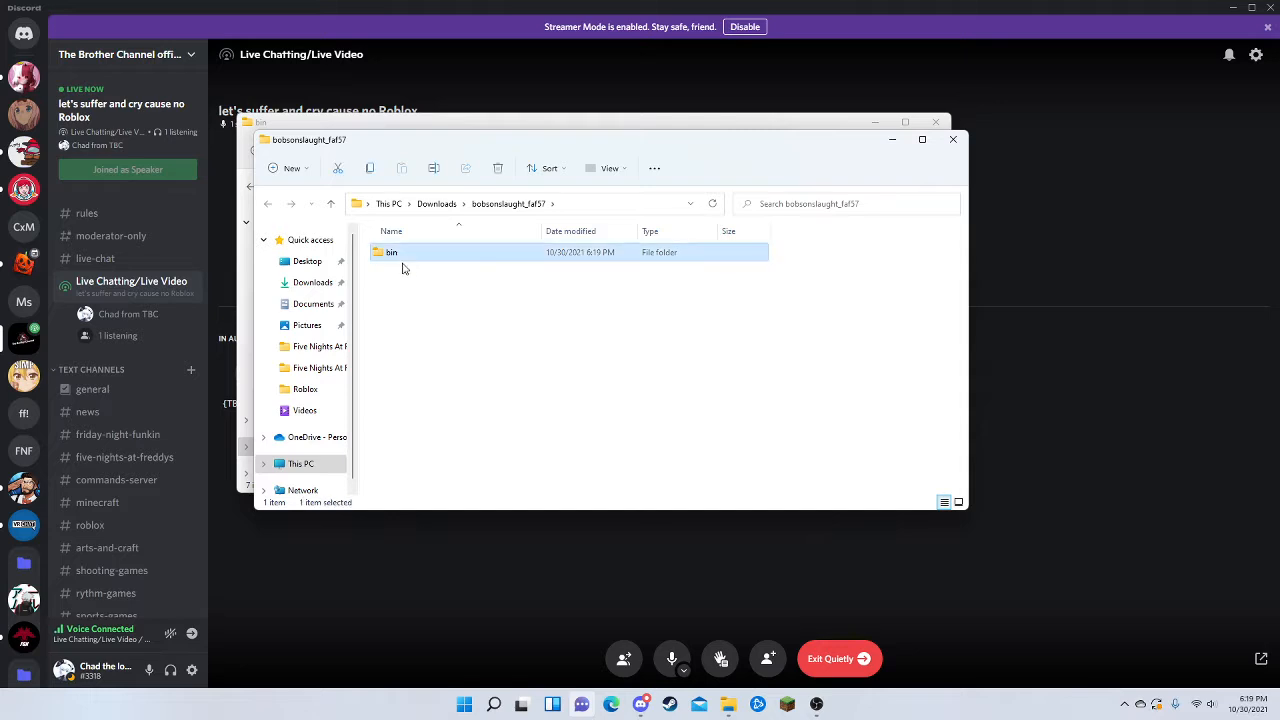
double_click(393, 251)
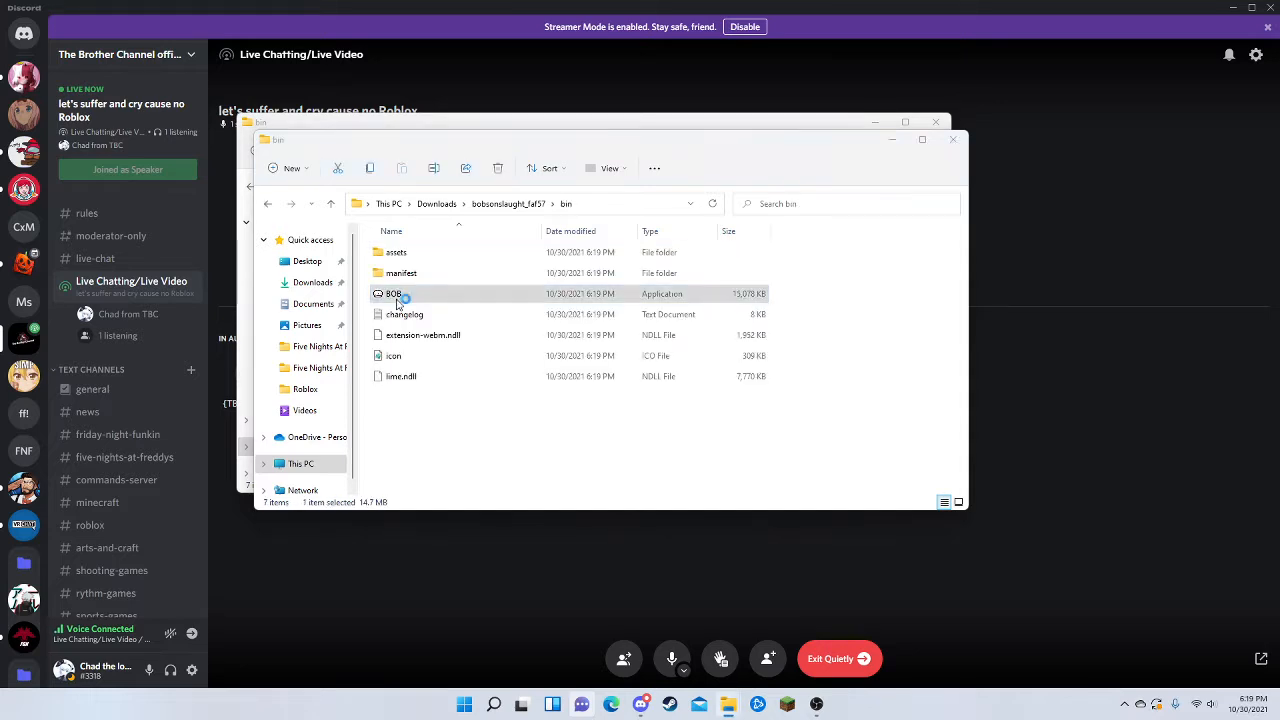
double_click(392, 293)
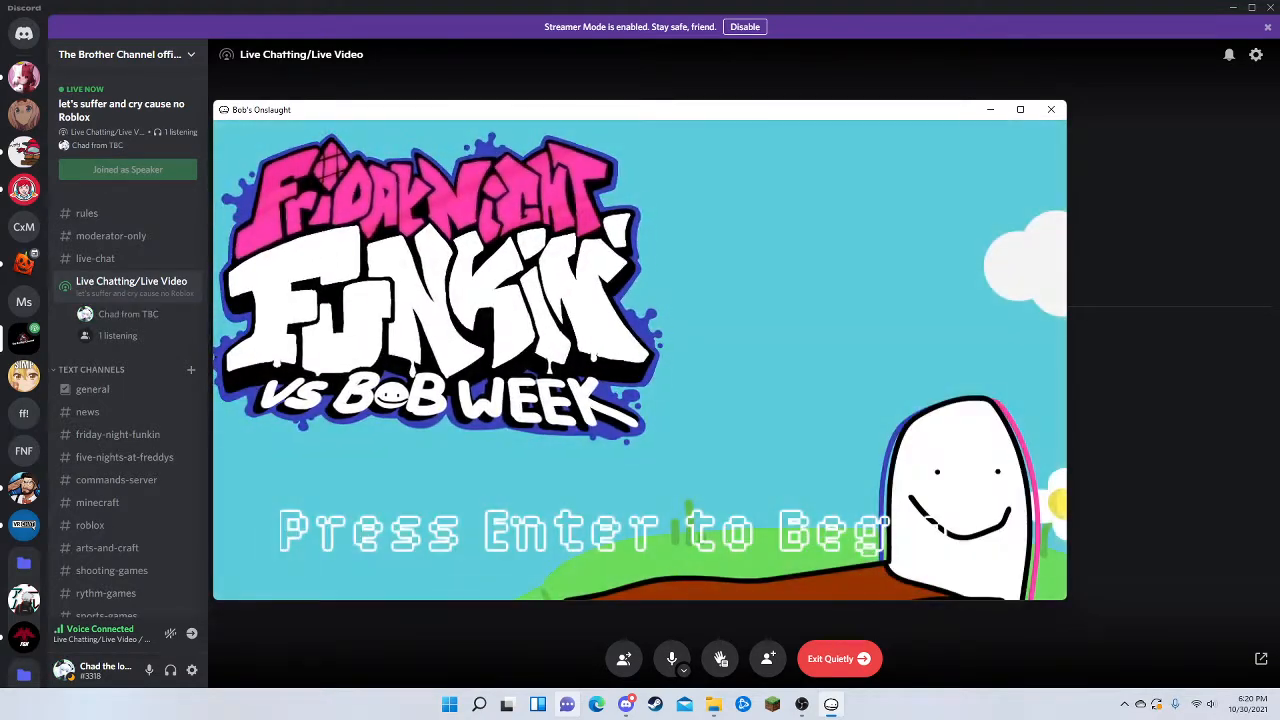
Press Enter on the Vs Bob Week title screen to continue into the menus.
key("enter")
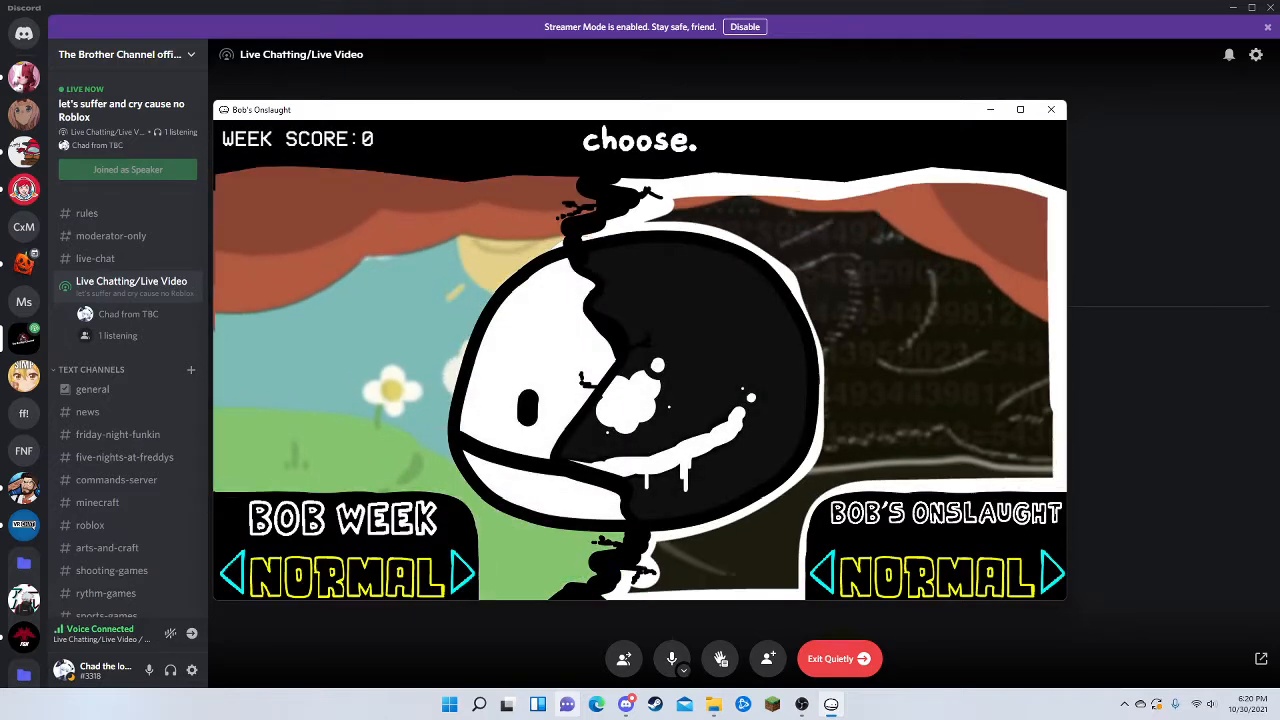
Start a Bob's Onslaught week on Hard from the week selection screen.
left_click(1053, 573)
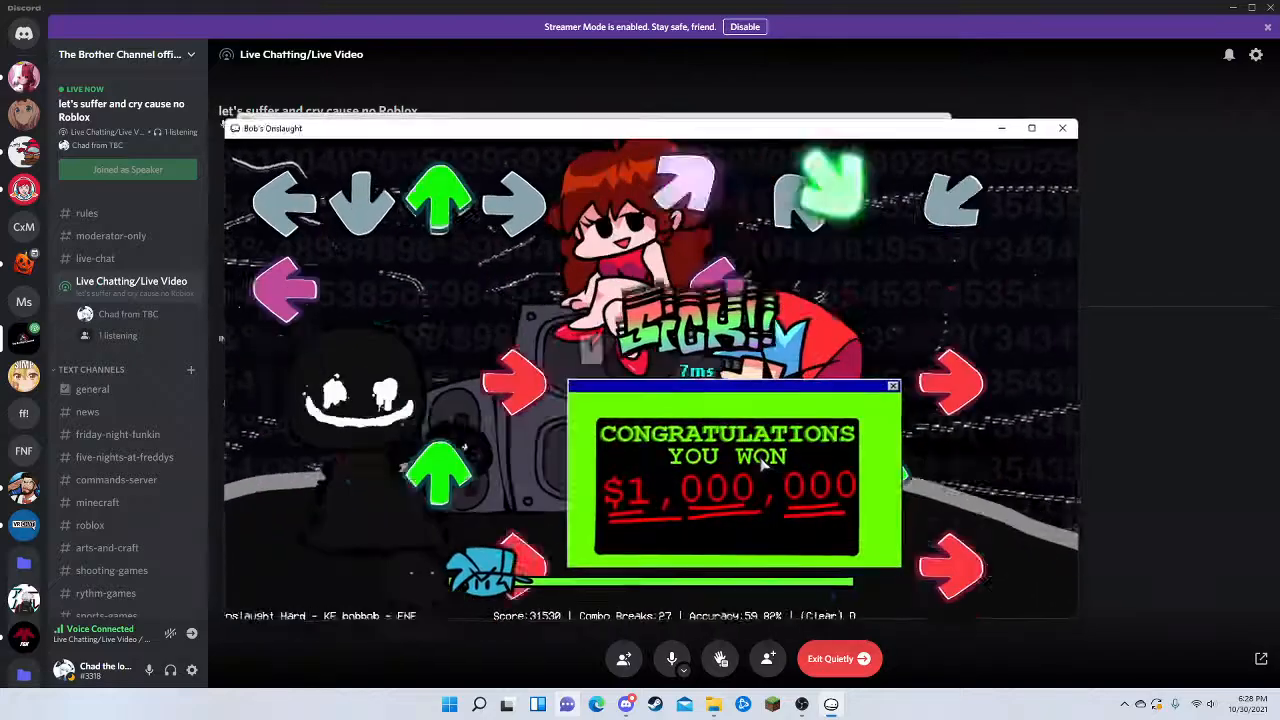
Dismiss the 'Congratulations You Won $1,000,000' popup in the game window.
left_click(891, 385)
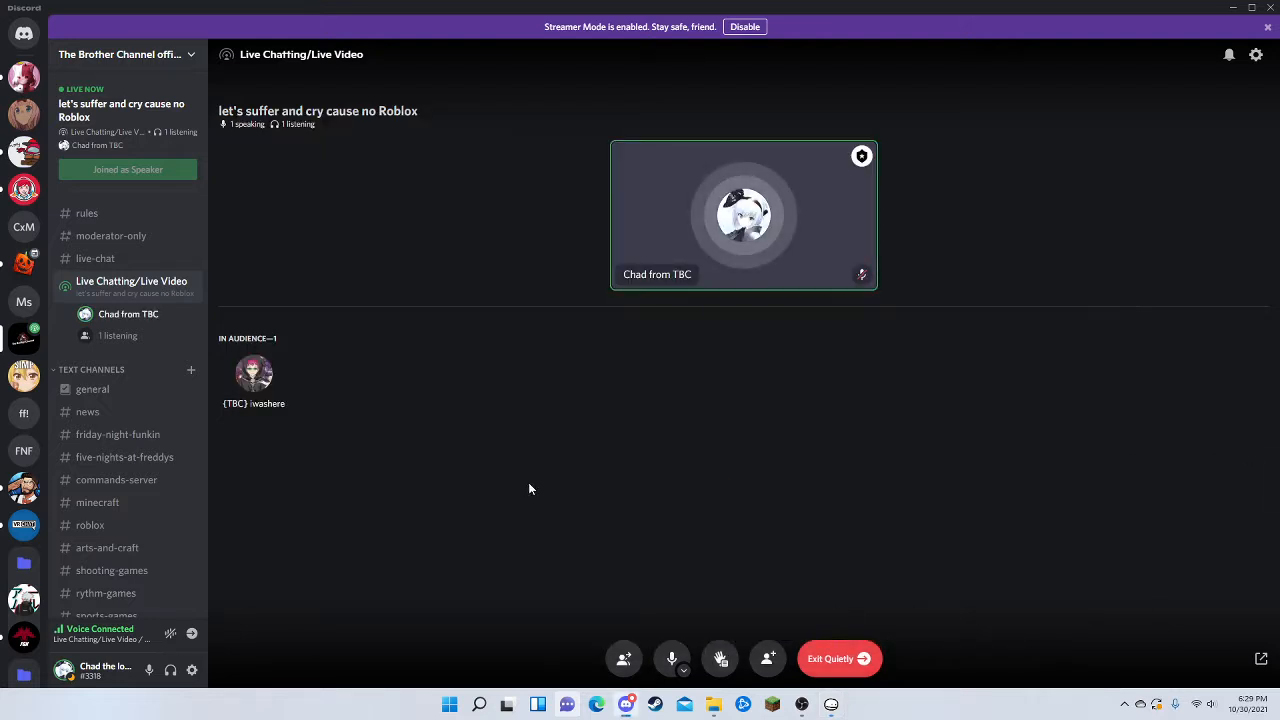
Scroll down while the relaunched game window shows the silhouette loading splash over Discord.
scroll("down", 3)
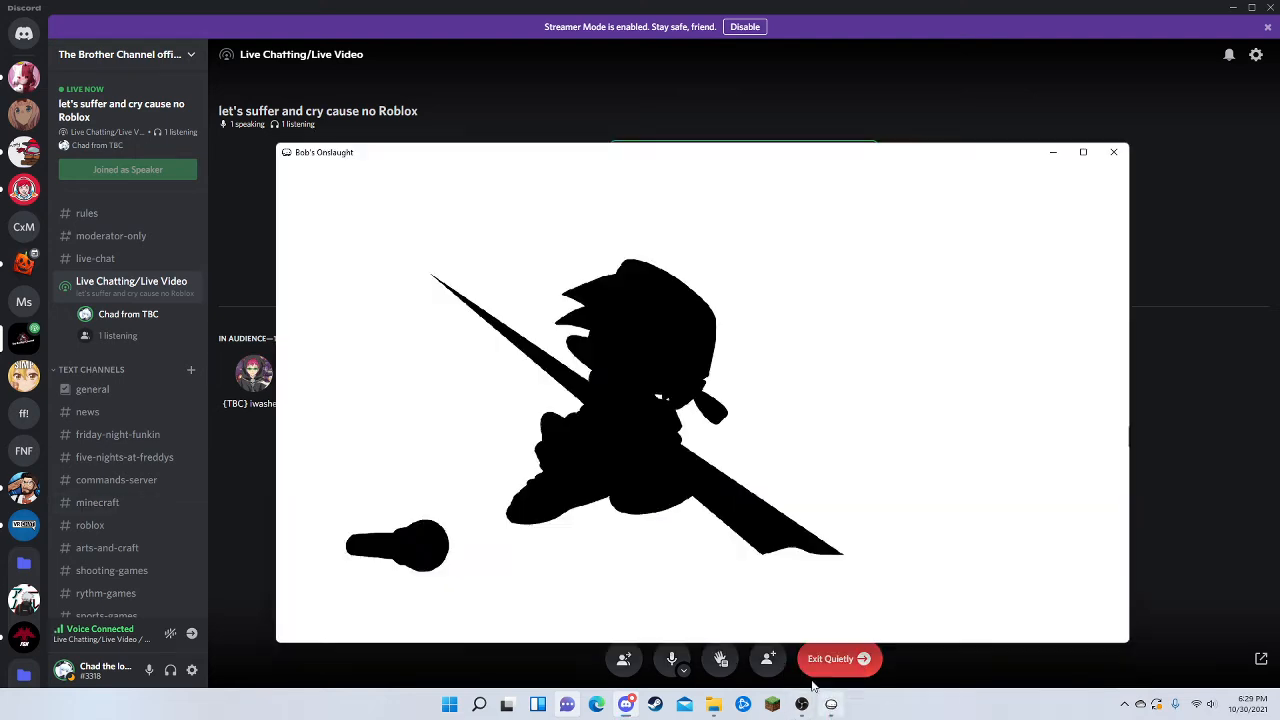
mouse_move(775, 505)
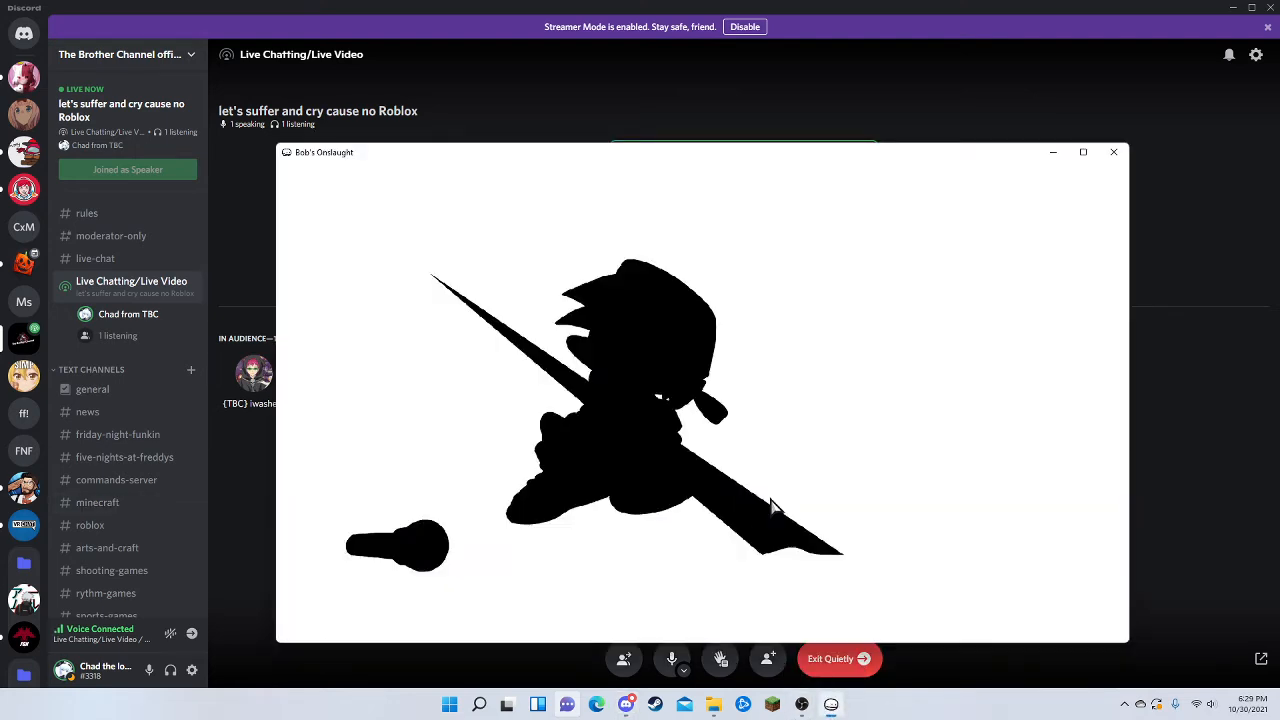